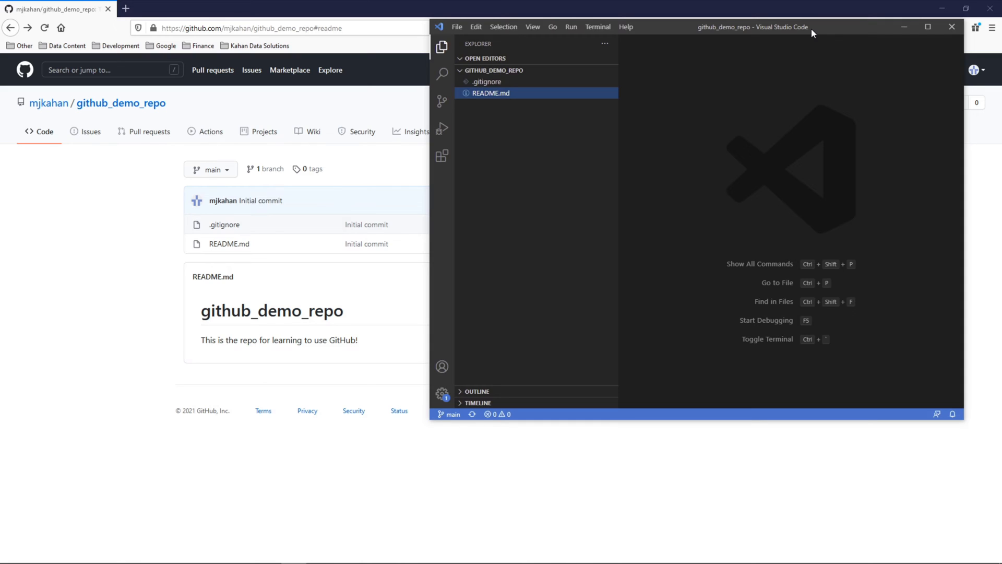
mouse_move(813, 33)
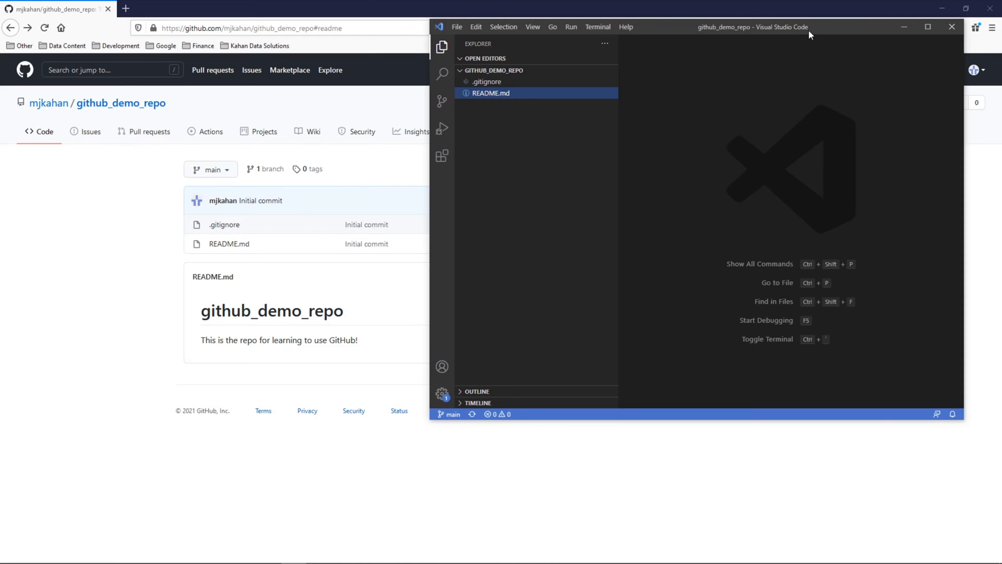
Maximize the github_demo_repo Visual Studio Code window to fill the screen.
click(928, 27)
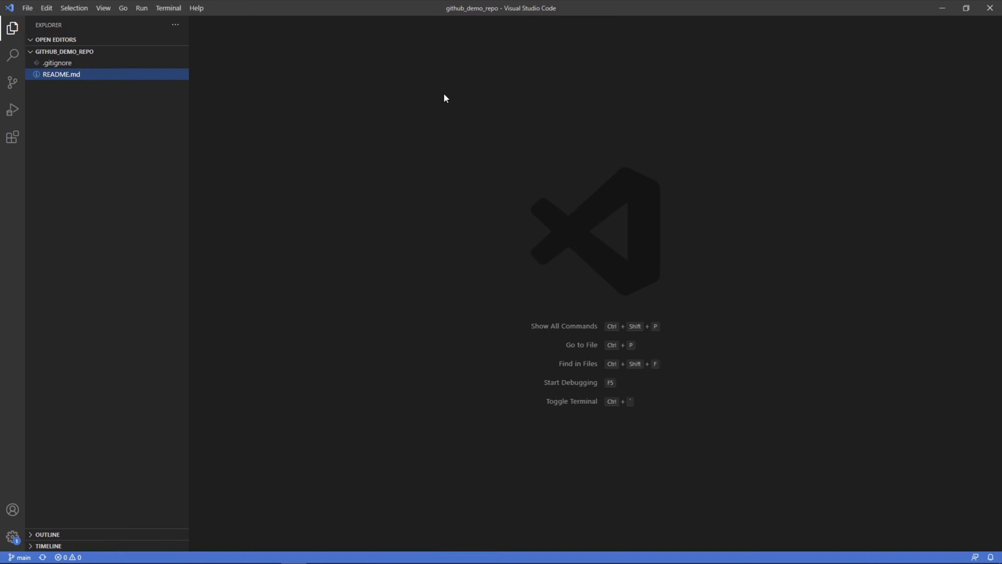
mouse_move(436, 128)
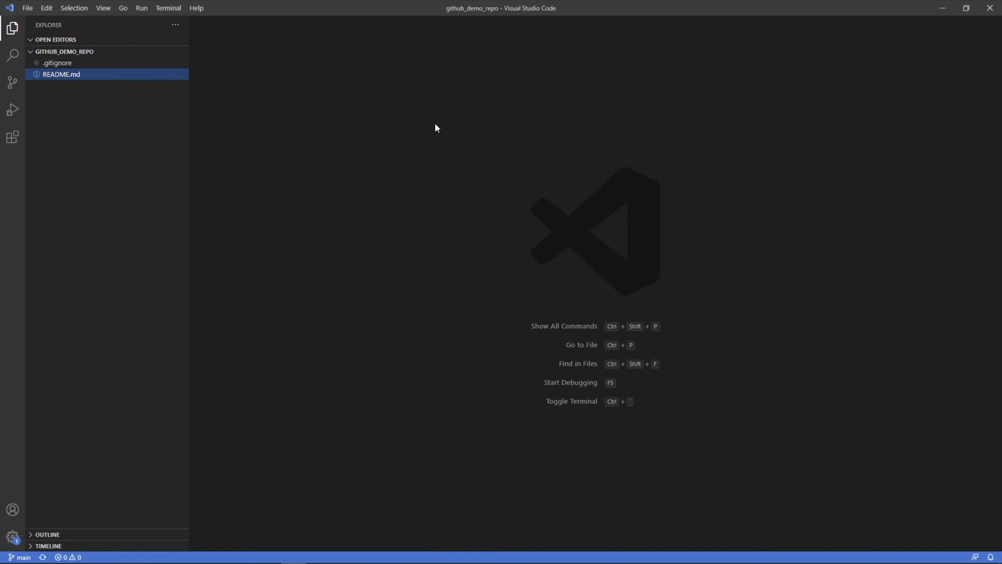
mouse_move(223, 55)
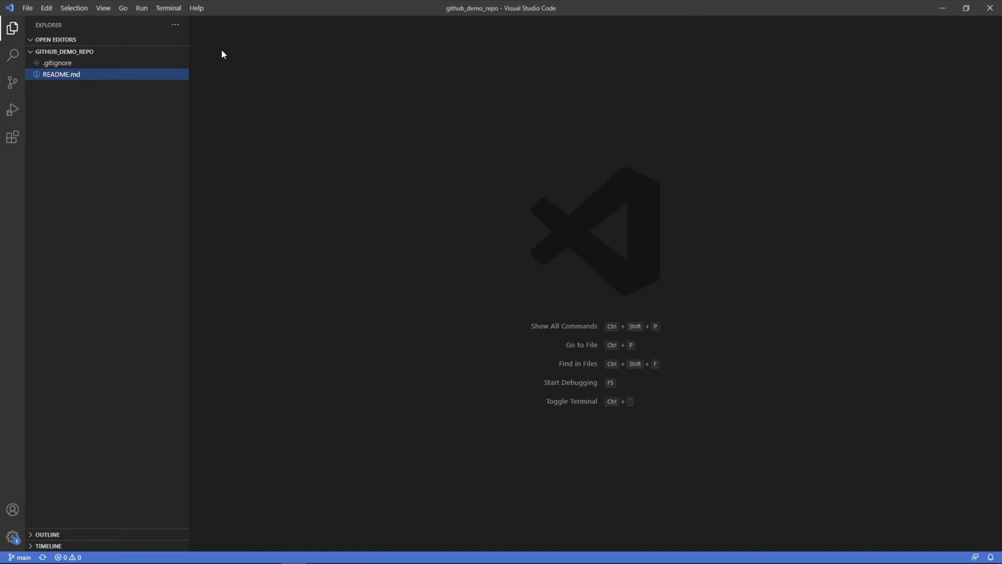
mouse_move(215, 164)
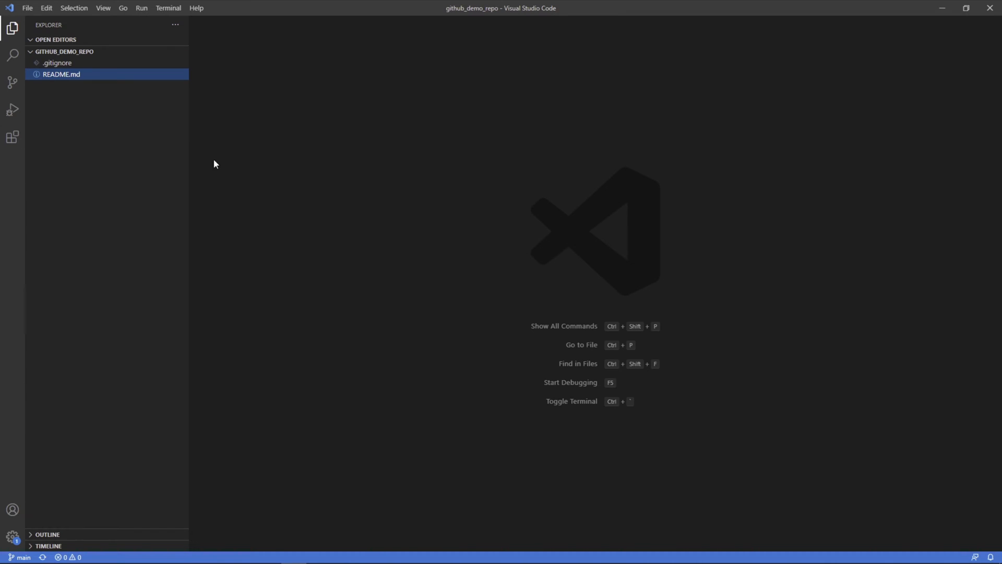
Open a new terminal and run git to list its common commands.
click(168, 7)
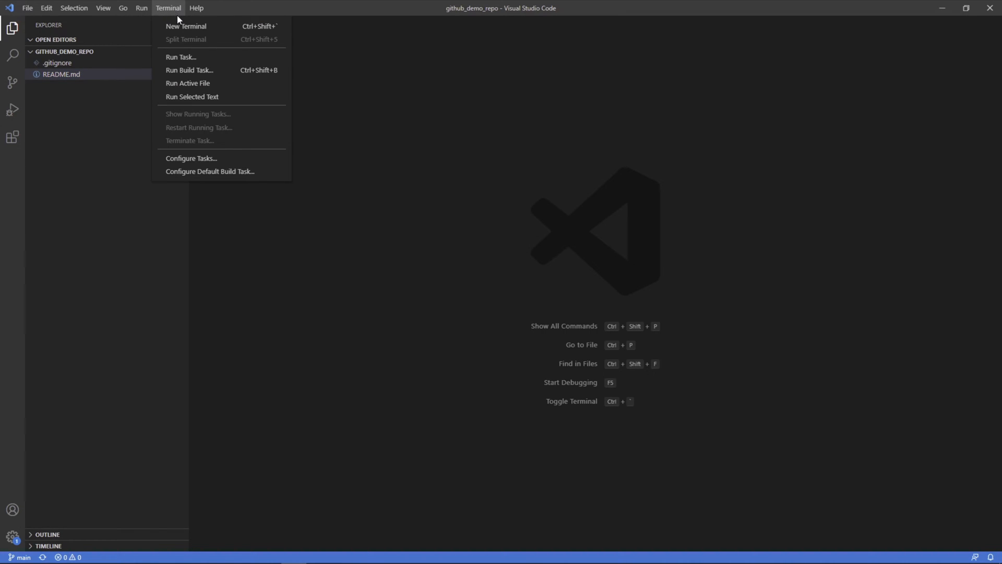
click(72, 101)
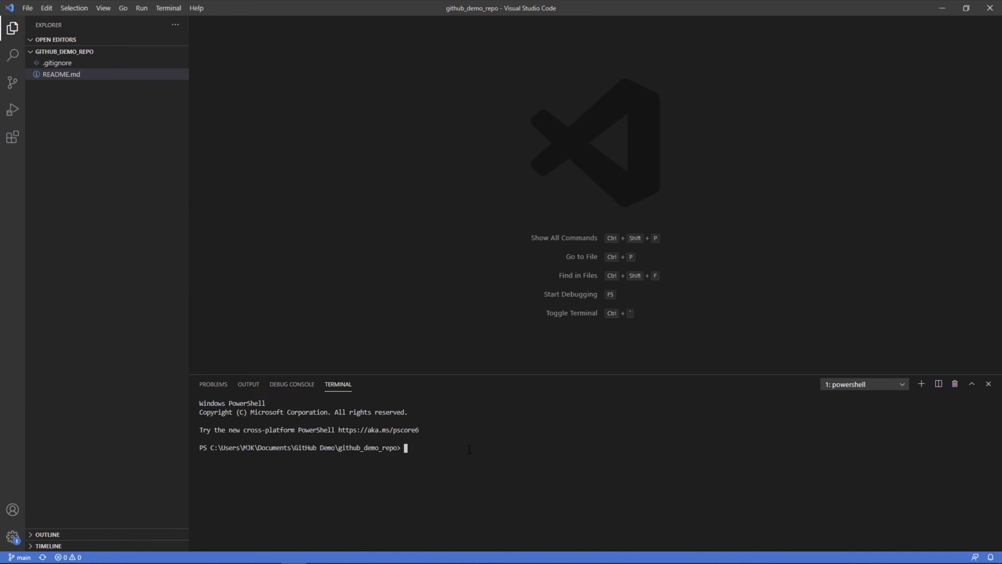
text(git)
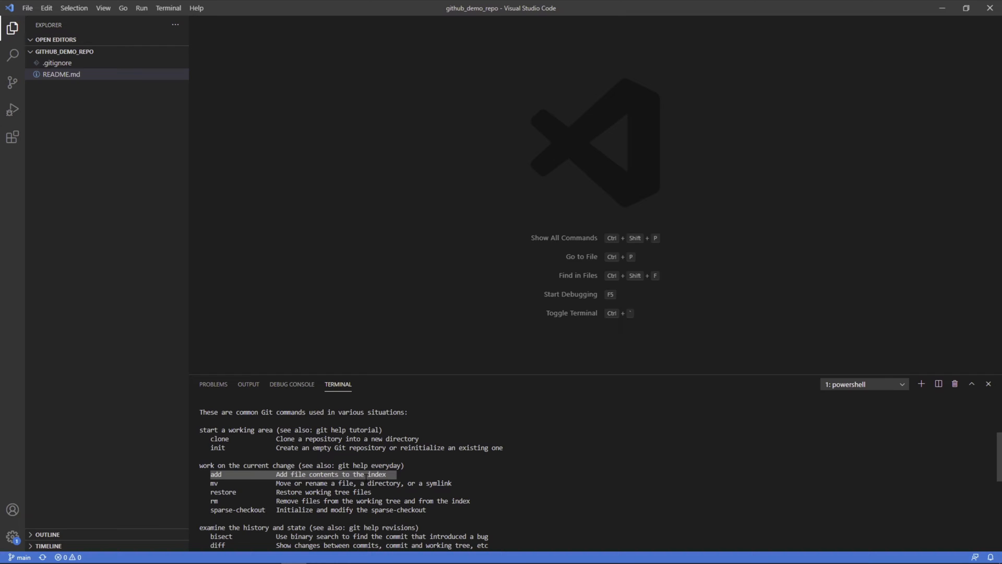
Scroll through git's help output, then type cls to clear it.
scroll(down, 3)
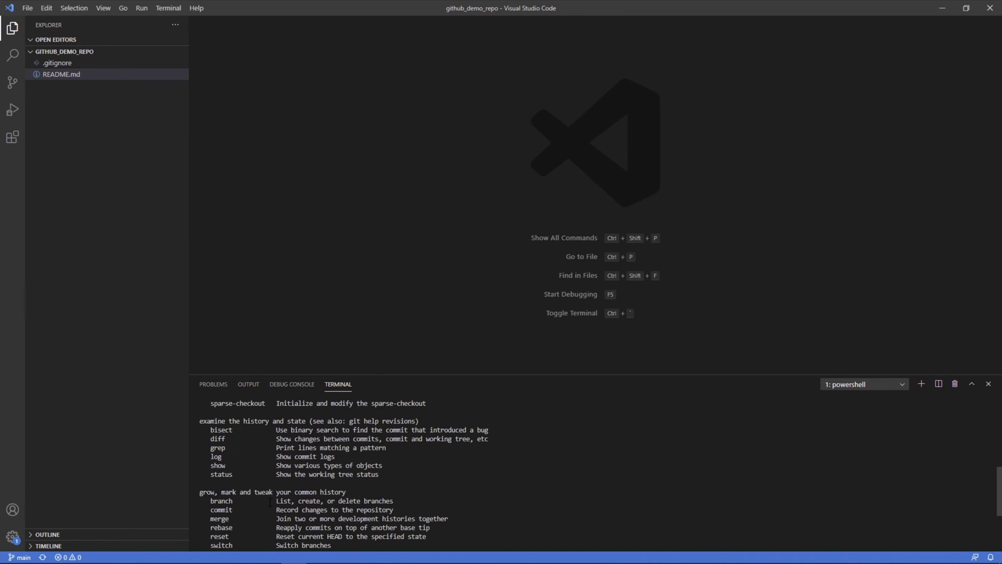
scroll(down, 3)
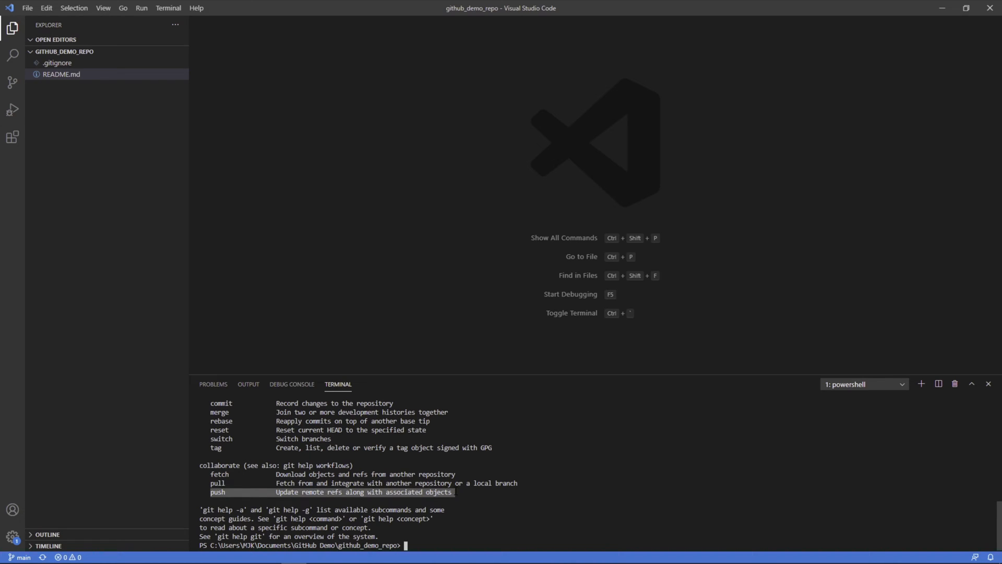
mouse_move(208, 242)
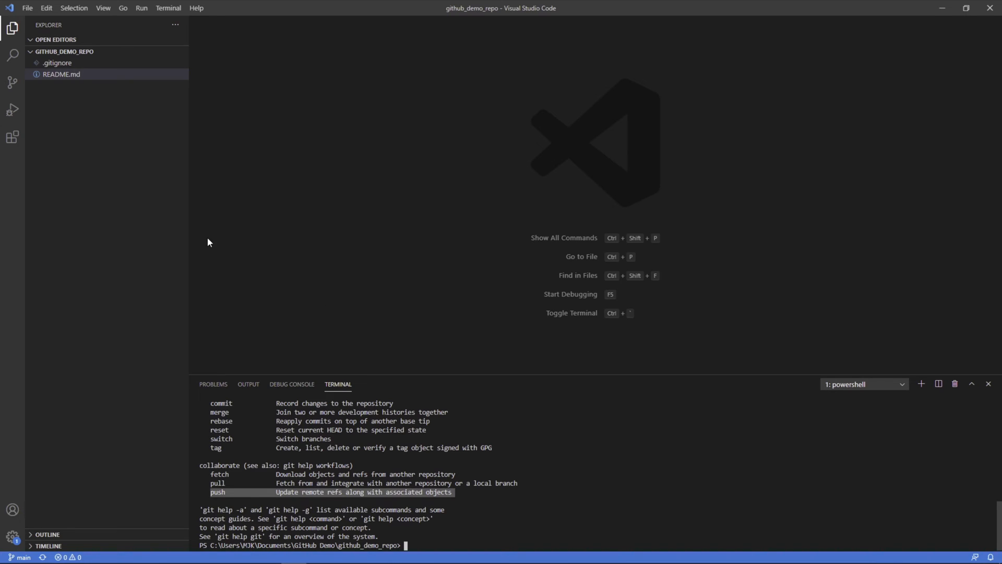
mouse_move(213, 244)
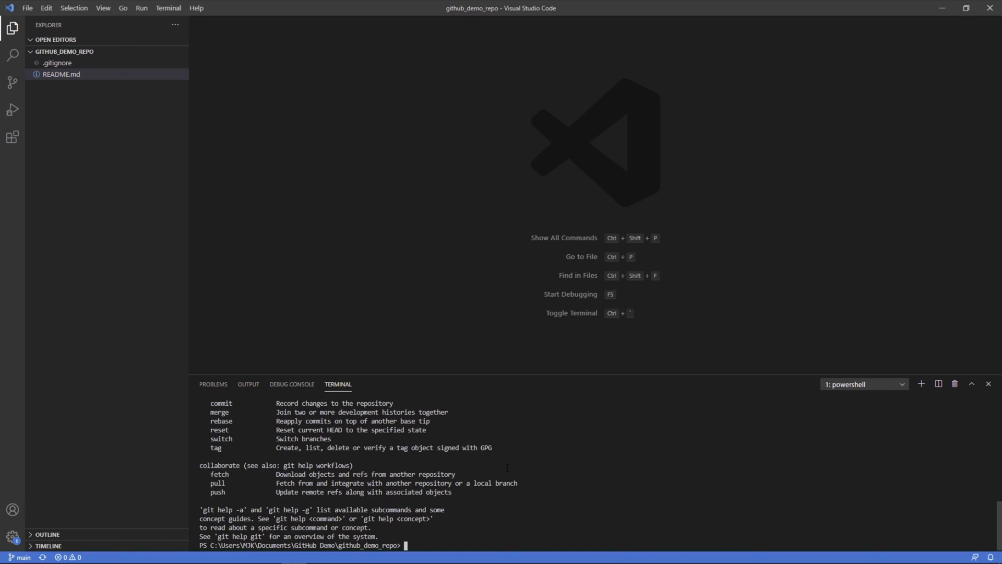
text(cls)
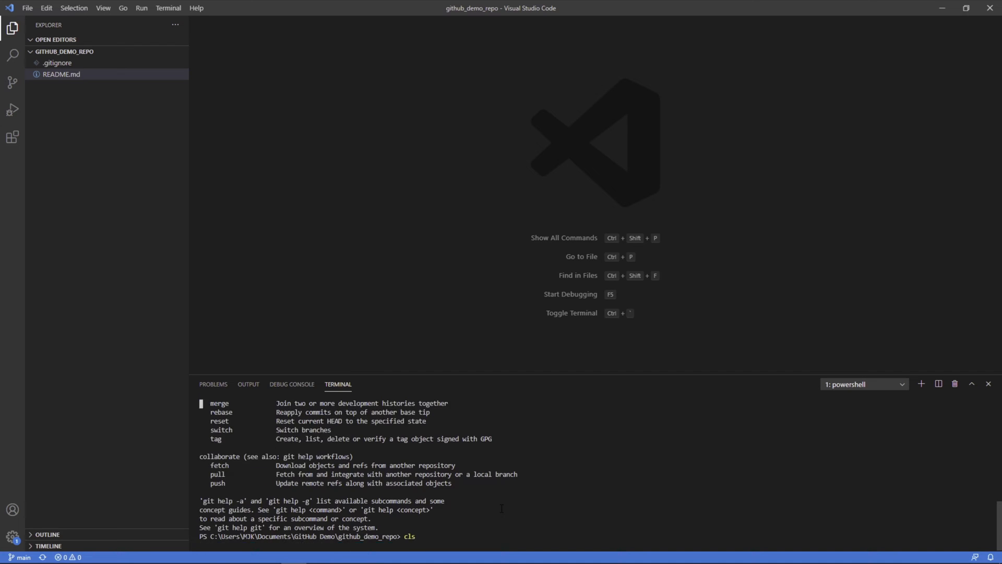
Run git branch and confirm main is the only branch listed.
text(git)
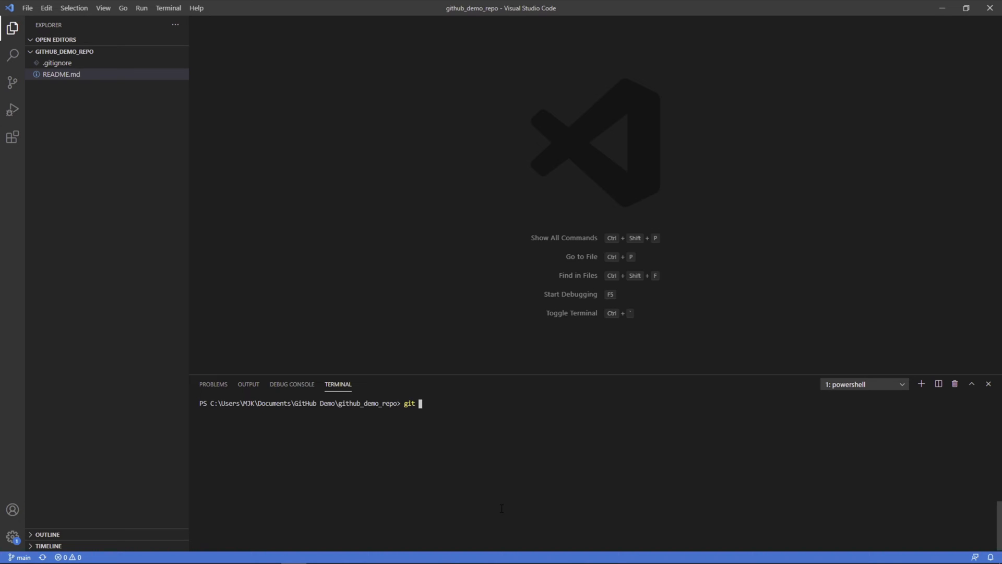
text(branch)
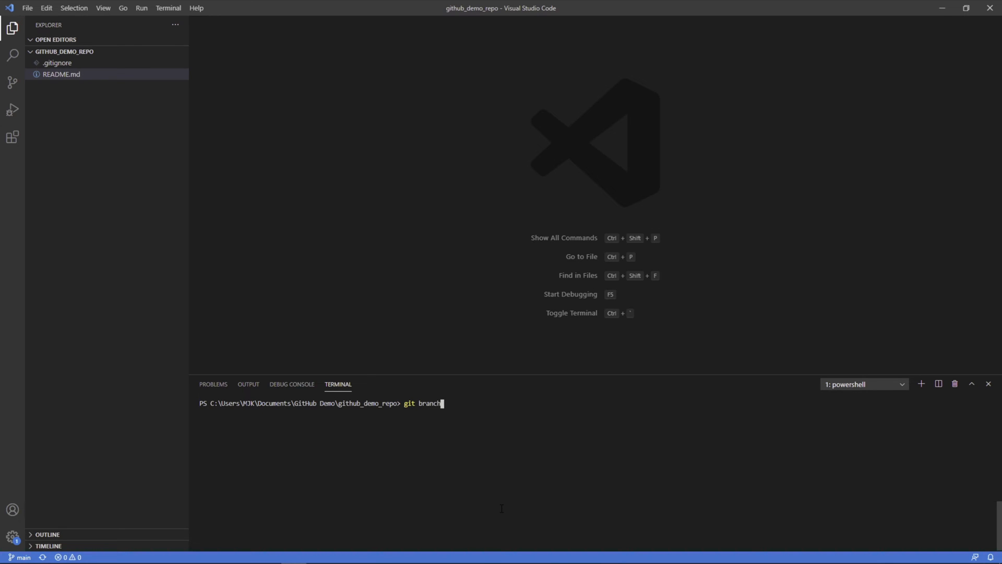
key(Enter)
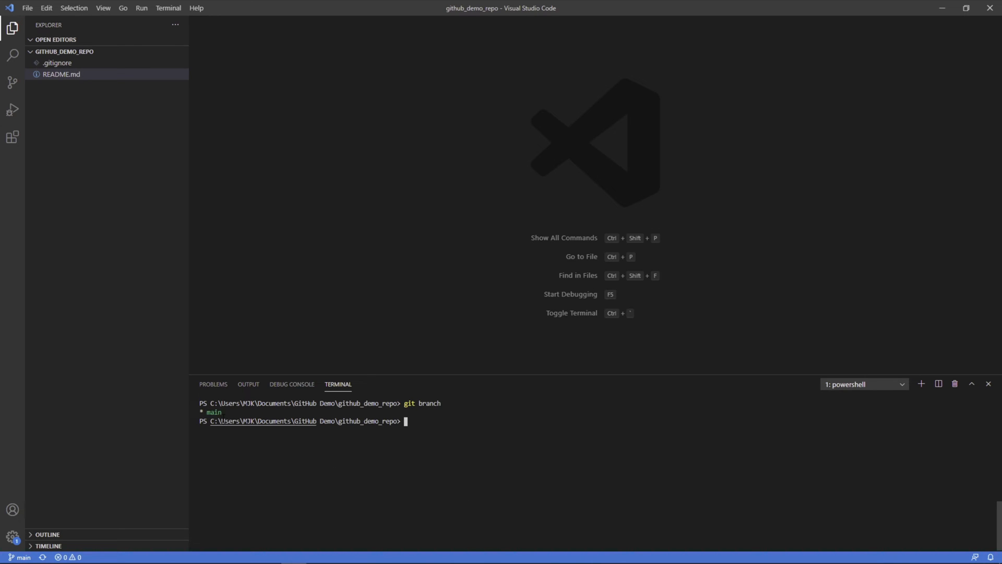
double_click(214, 412)
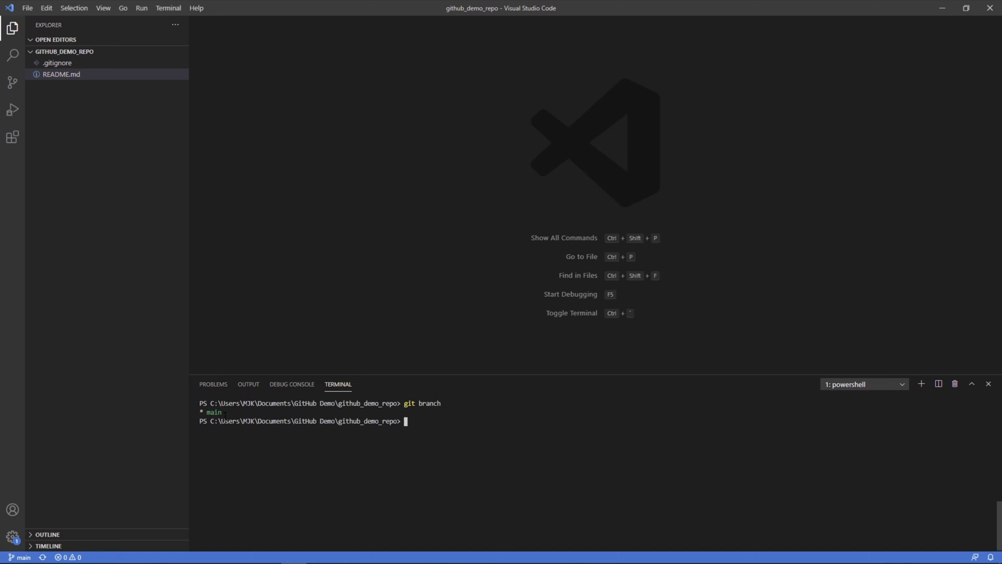
double_click(214, 412)
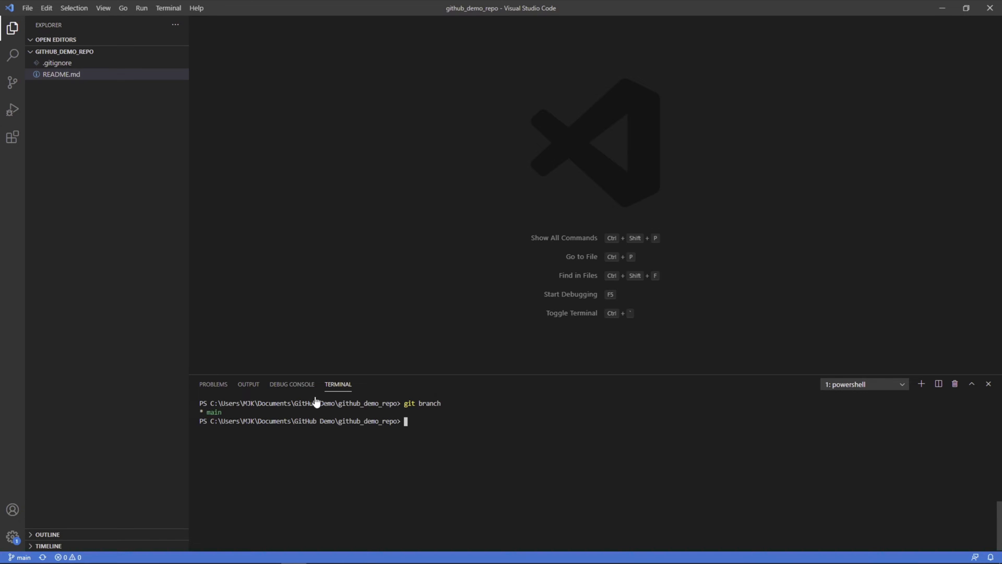
double_click(213, 412)
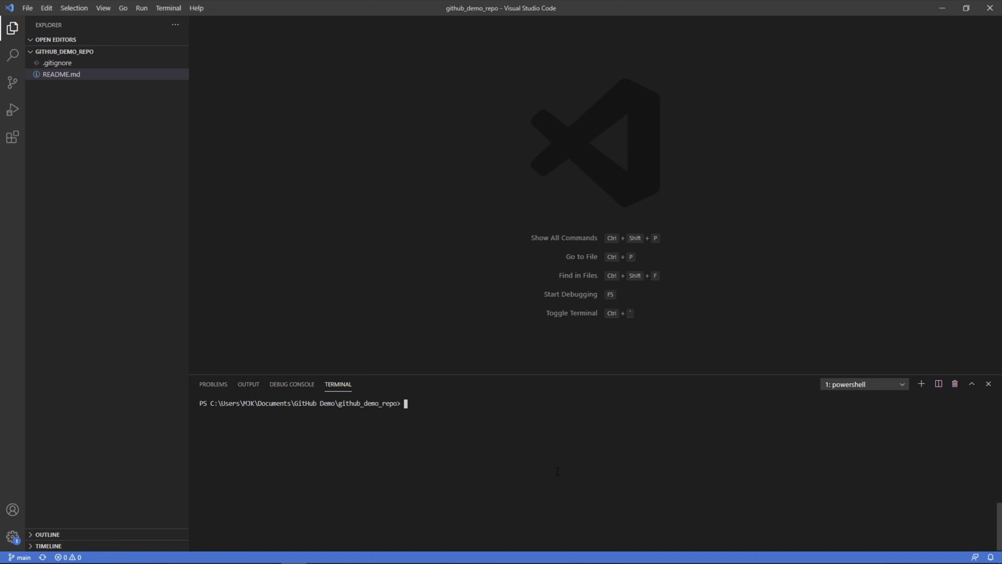
Run git branch -c my_new_branch, then git branch to list both branches.
text(git branch)
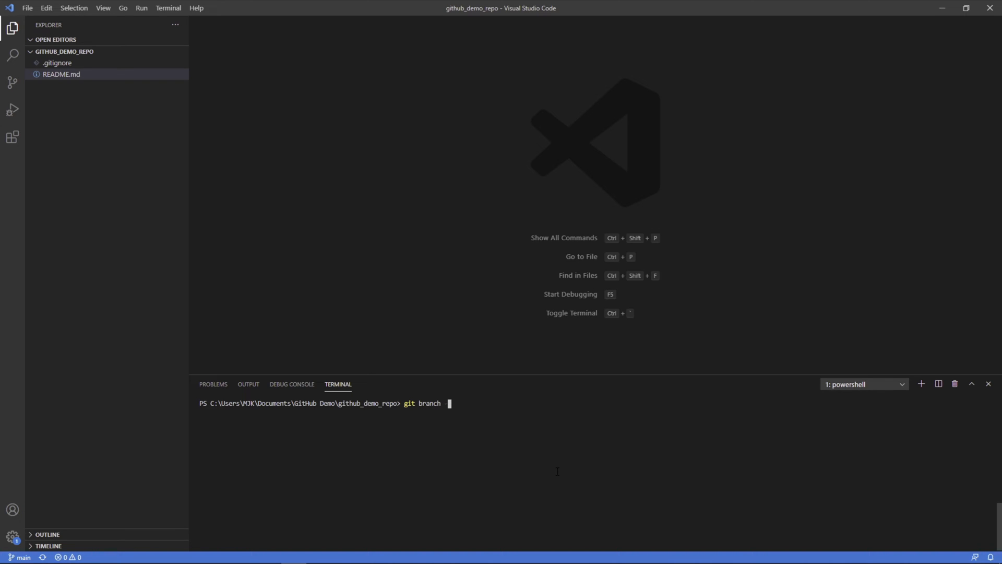
text(-)
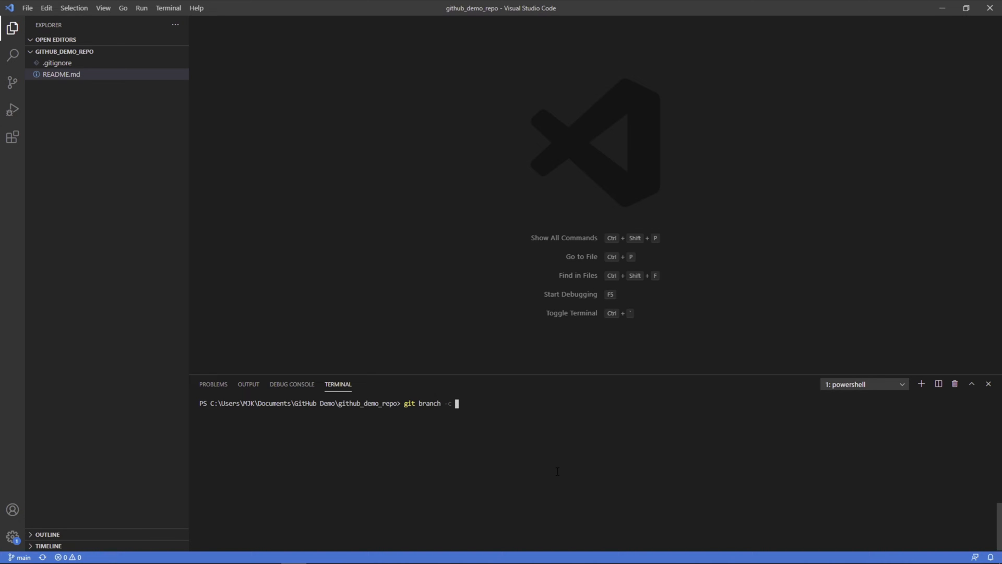
text(my)
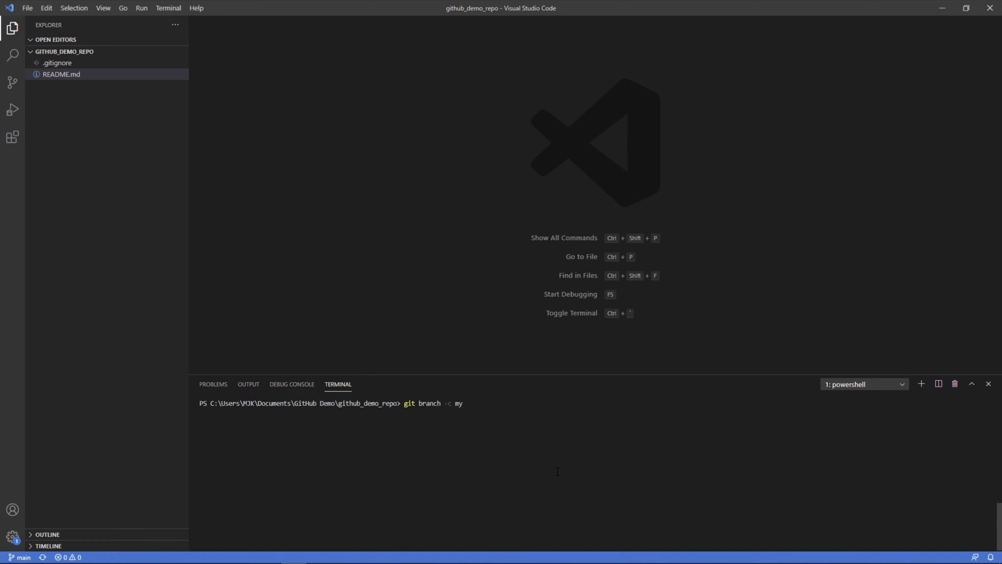
text(_new_)
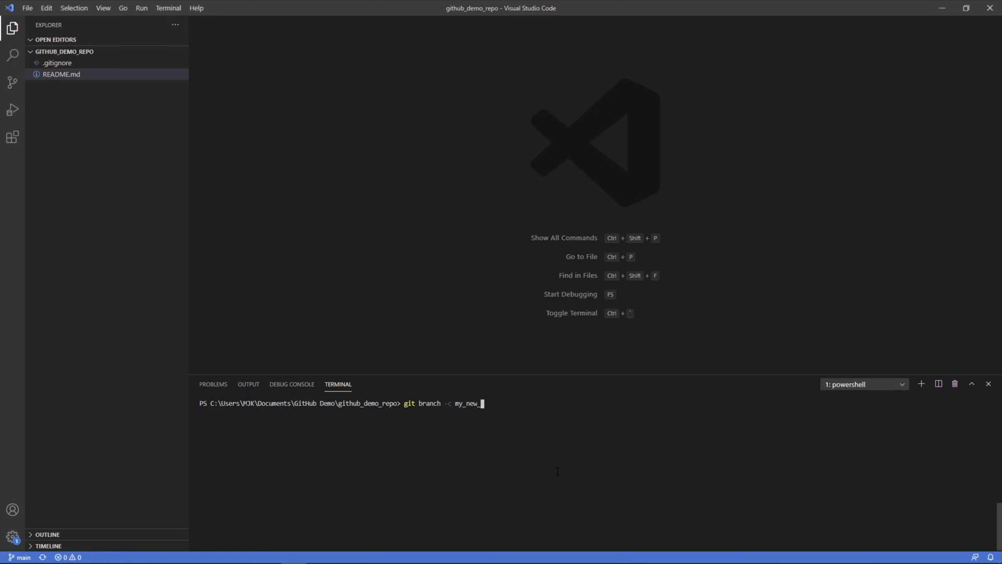
text(branch)
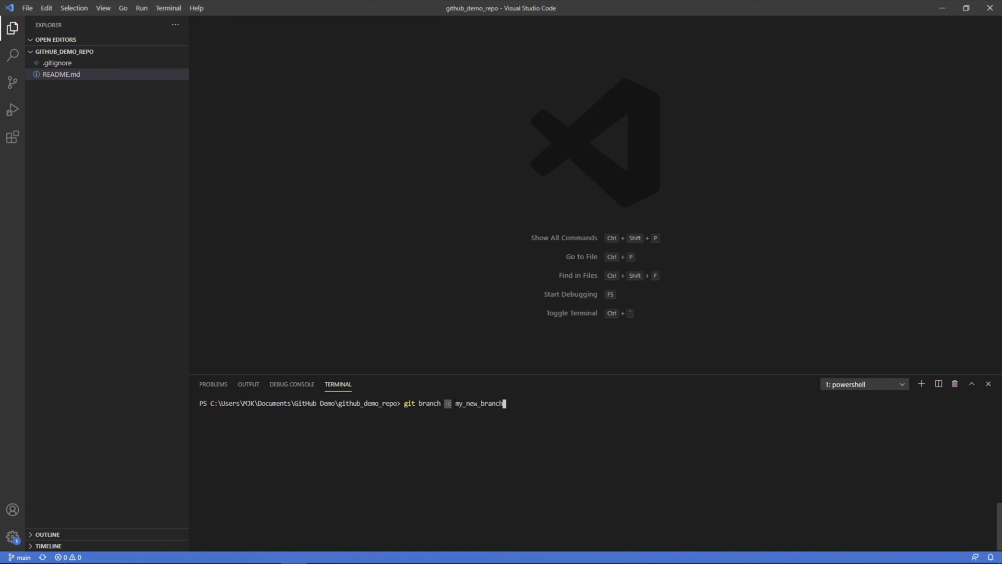
text(-c)
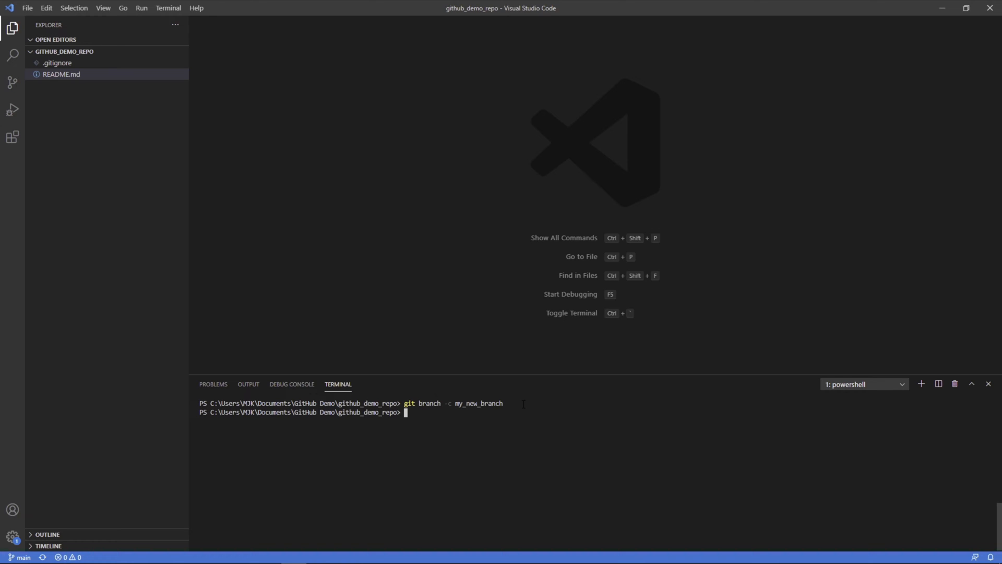
text(git branch)
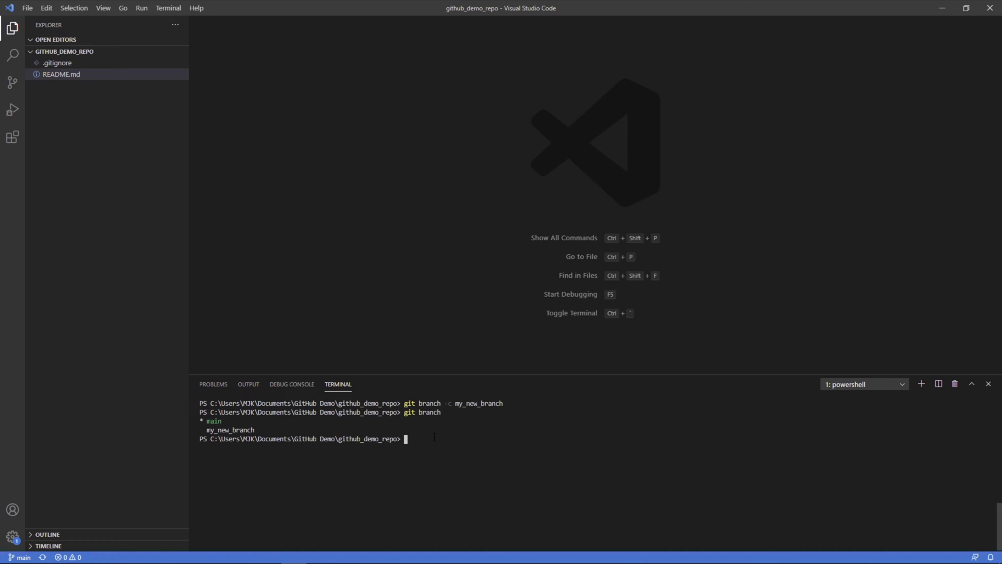
Check out my_new_branch and verify it is current with git branch.
text(git)
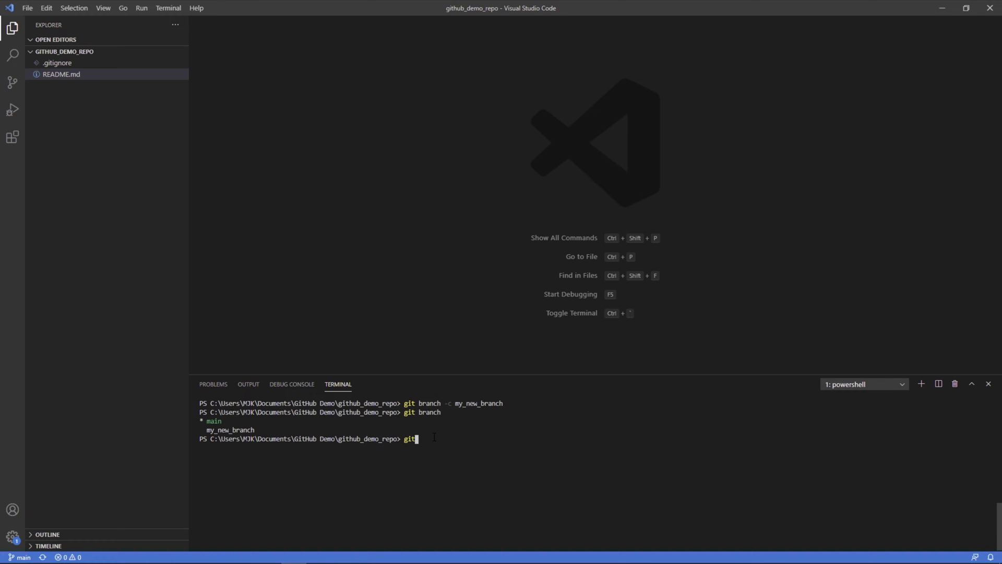
text(checkout)
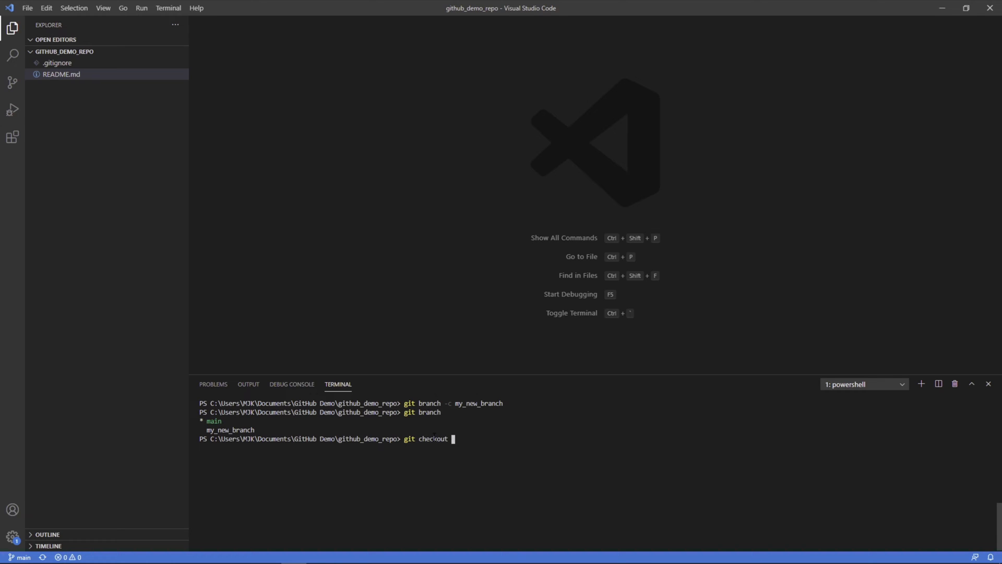
text(my_new_branch)
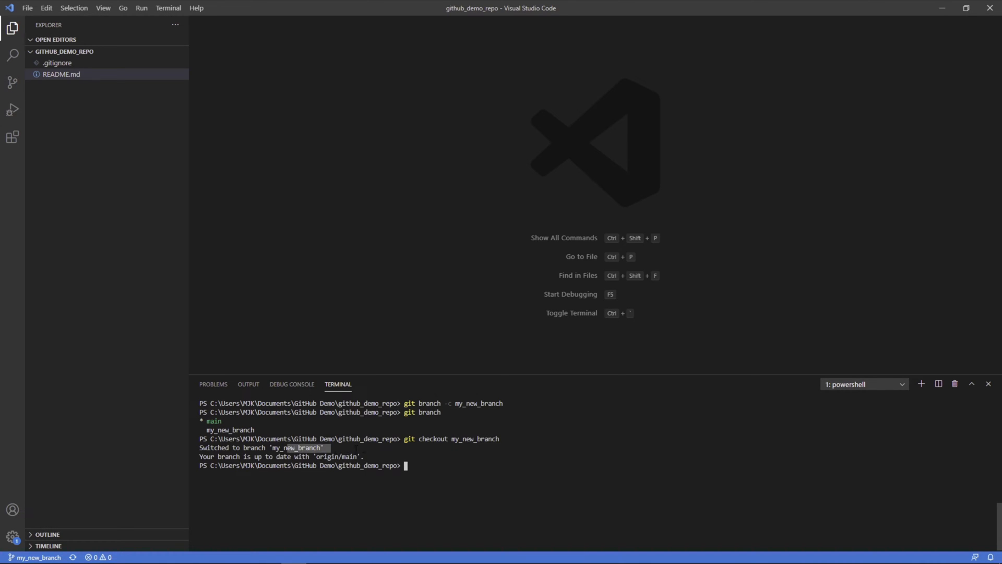
text(git)
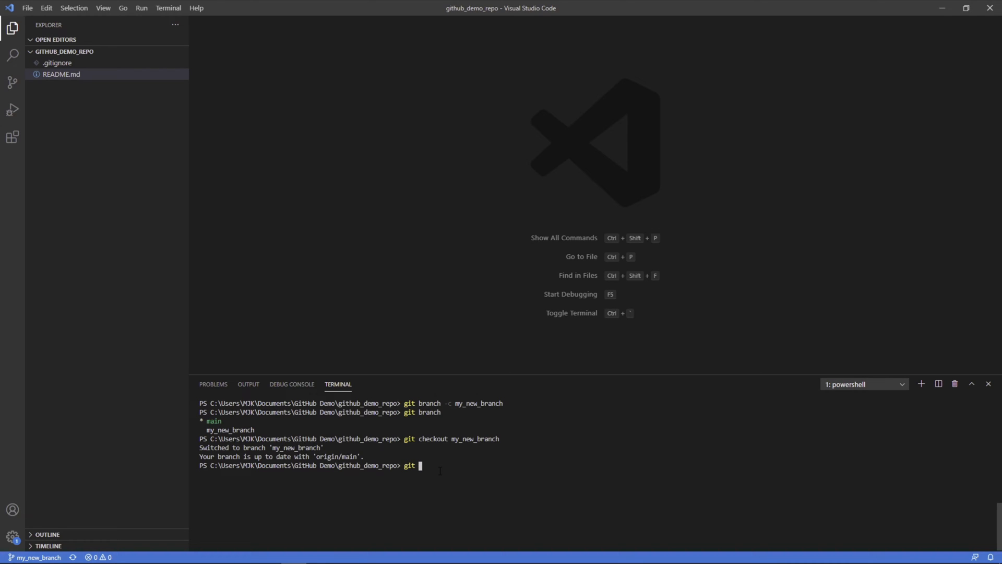
text(branch)
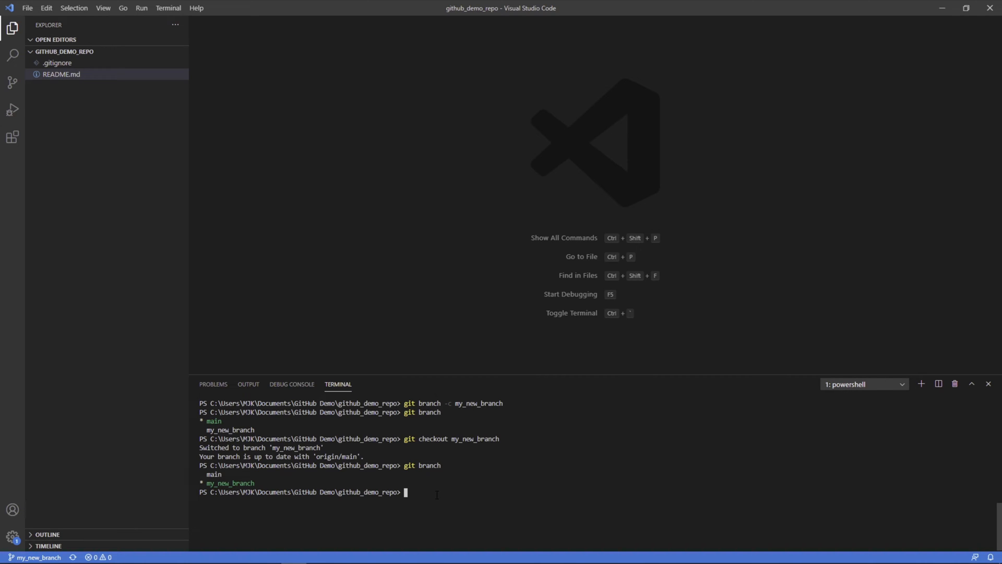
Run git branch --help to open the branch manual page.
text(git)
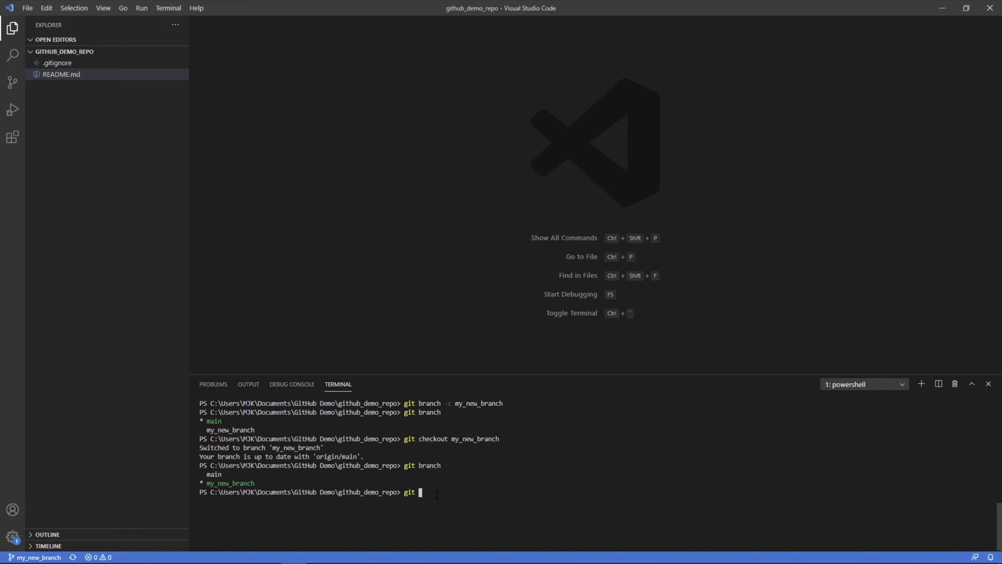
text(branch)
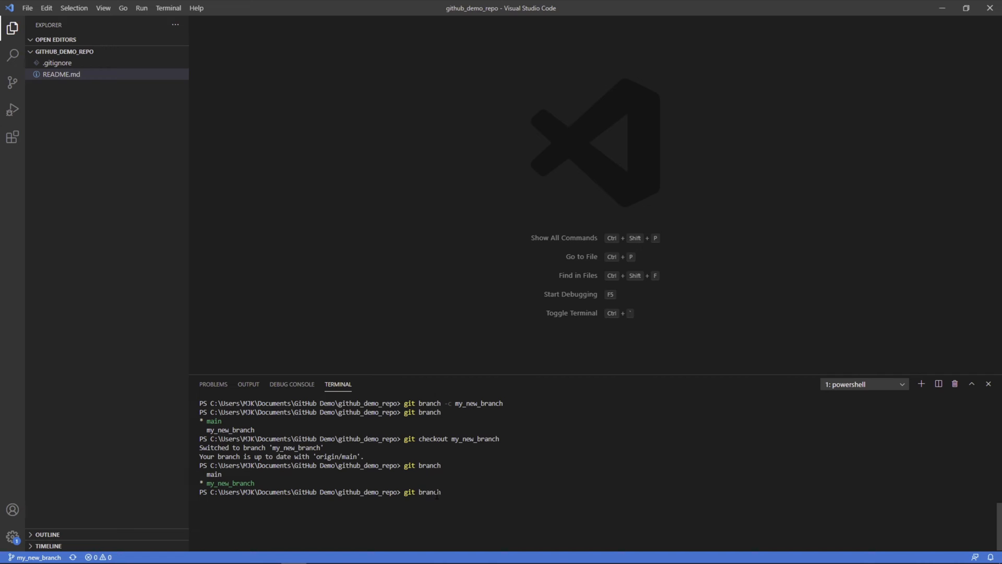
text(--help)
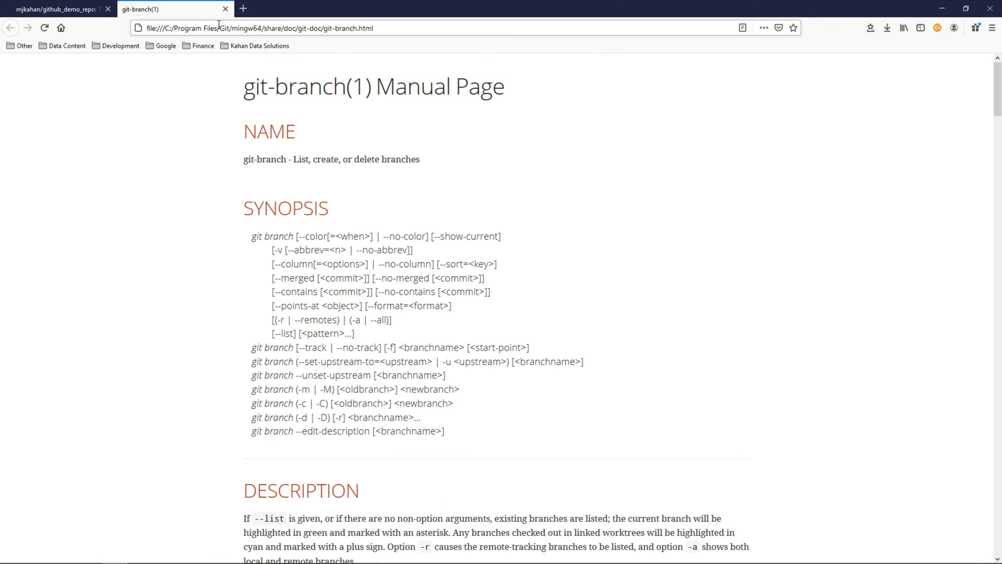
mouse_move(278, 267)
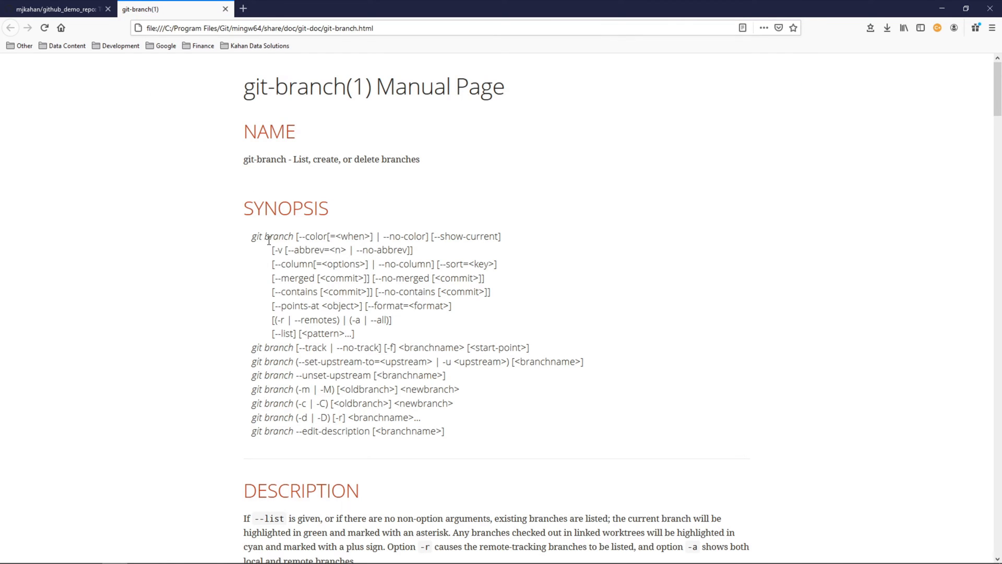
Scroll through the git-branch(1) manual page synopsis in Firefox.
scroll(down, 3)
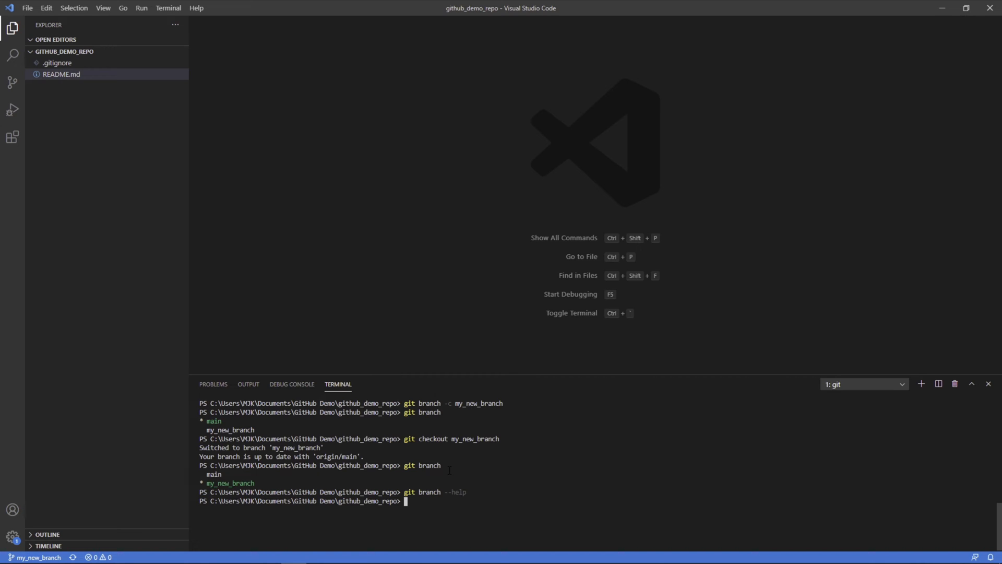
mouse_move(82, 114)
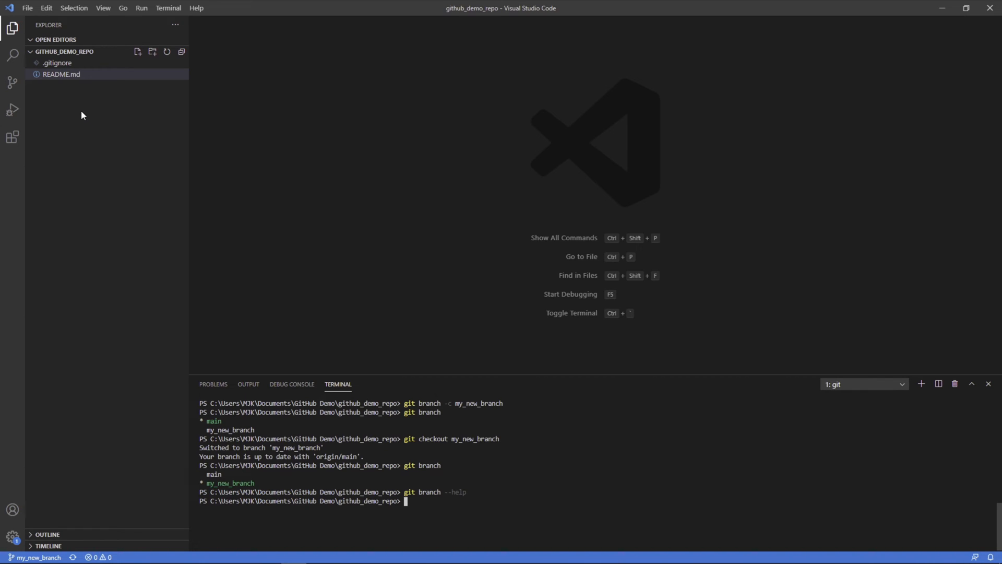
Create hello_world.py in the Explorer containing print('Hello World!') and save it.
right_click(80, 99)
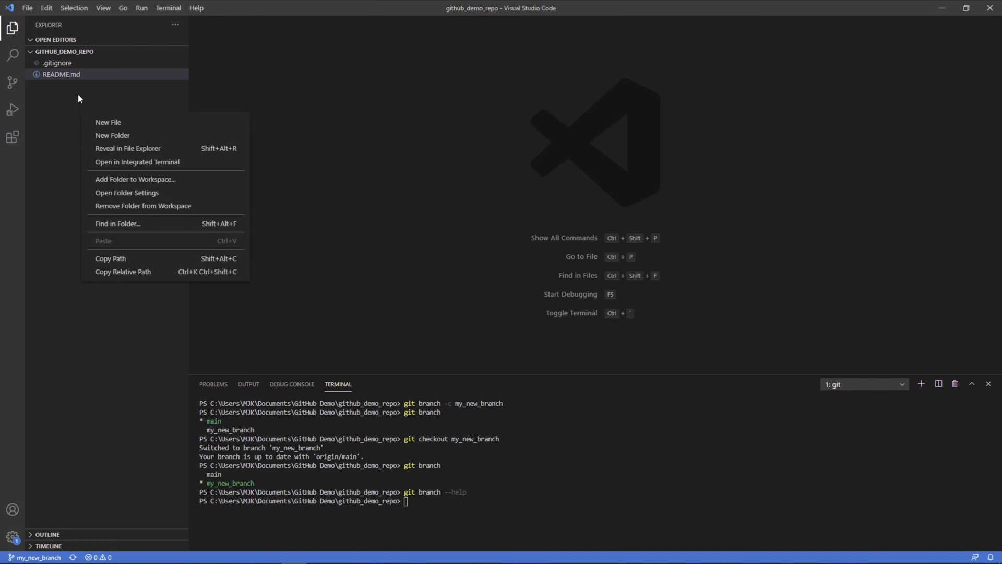
click(62, 74)
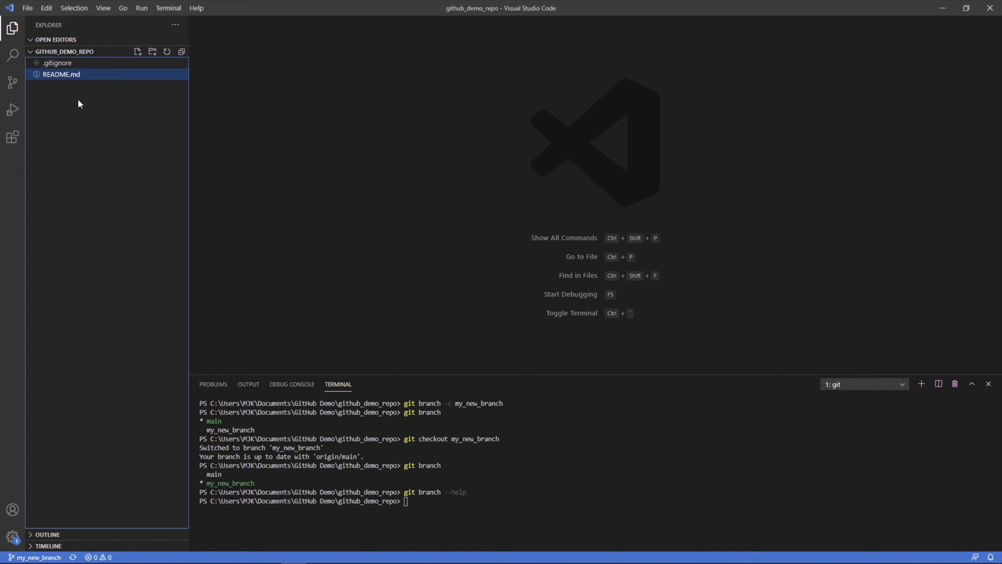
right_click(80, 105)
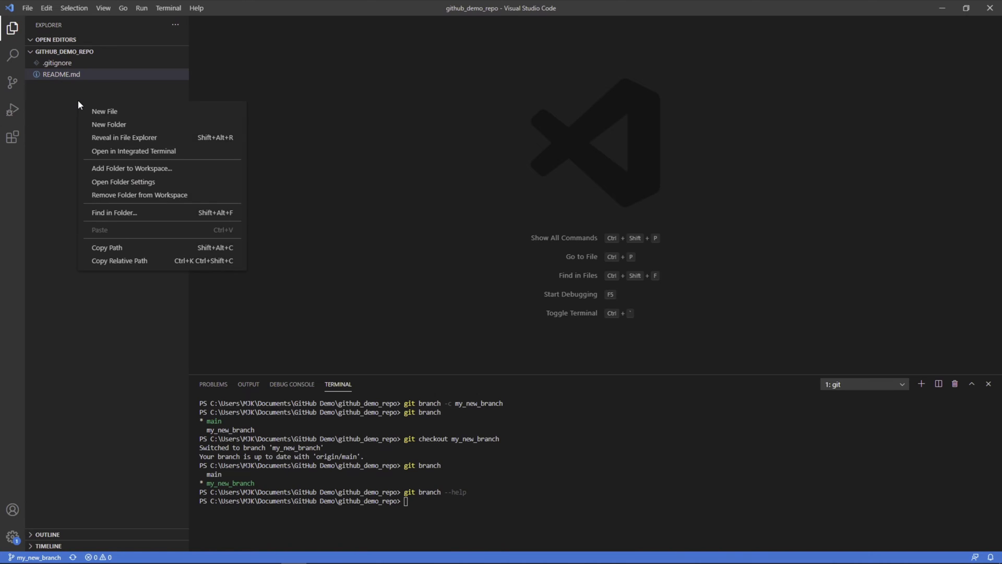
click(105, 111)
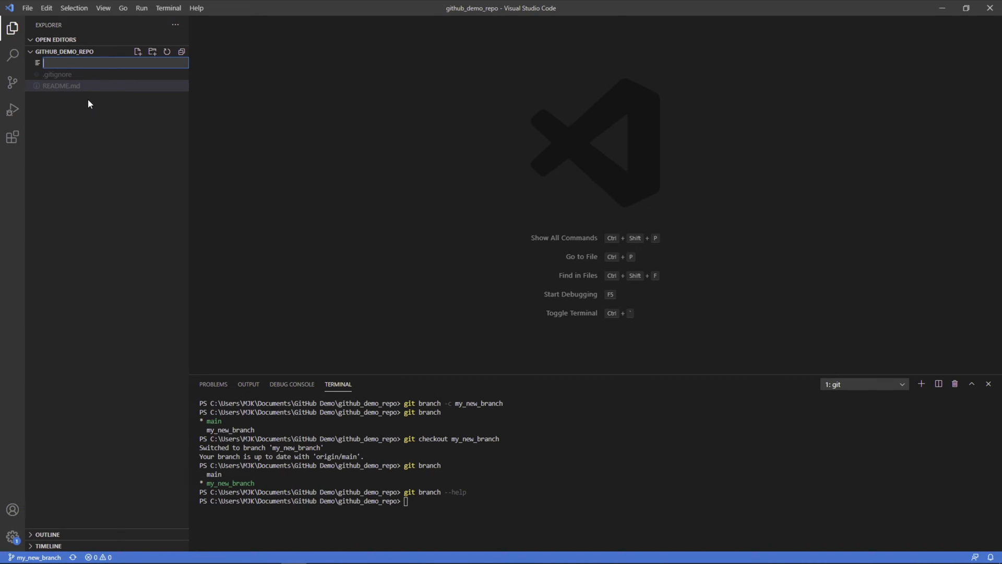
text(hell)
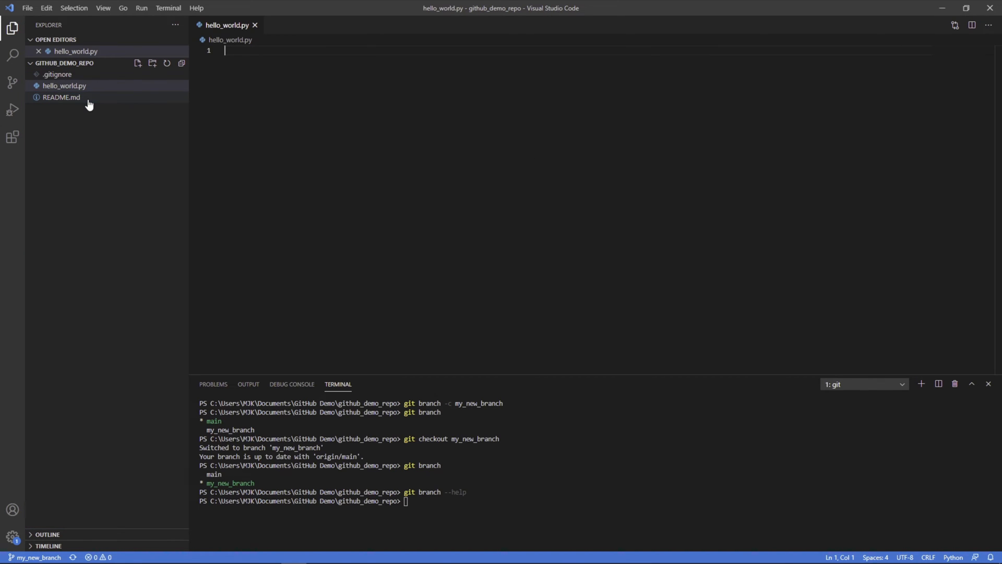
text(print('Hello World!'))
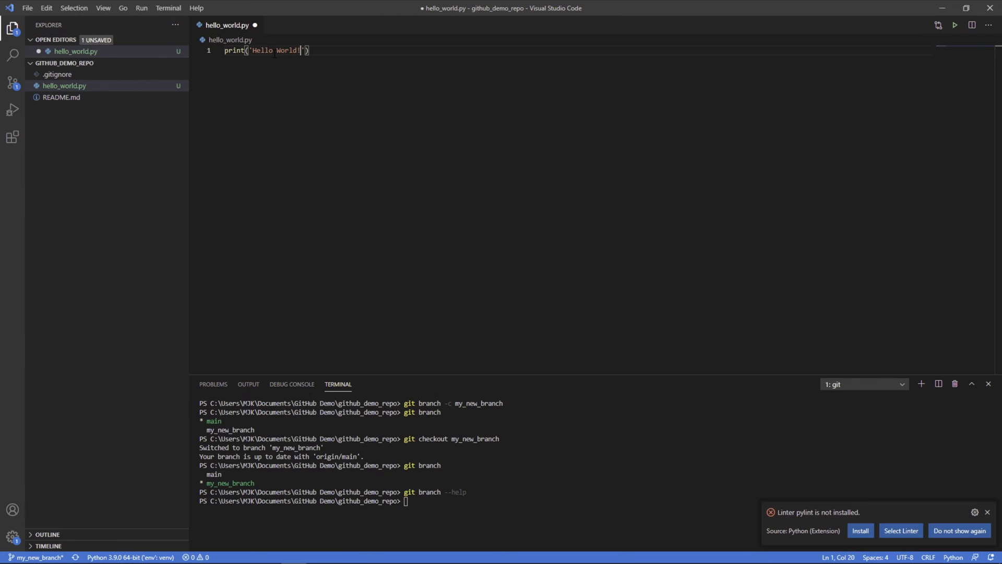
key(ctrl+s)
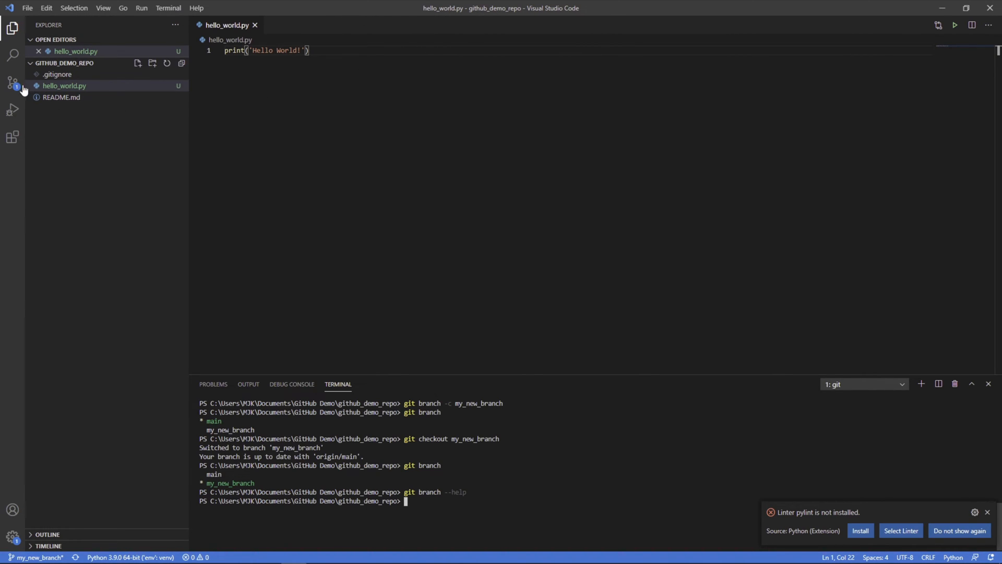
click(12, 82)
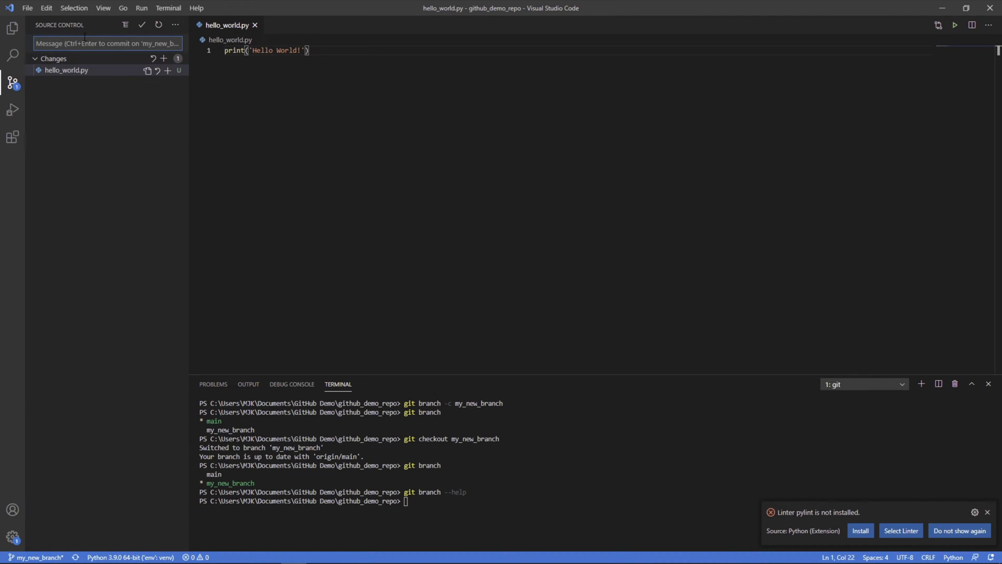
click(66, 69)
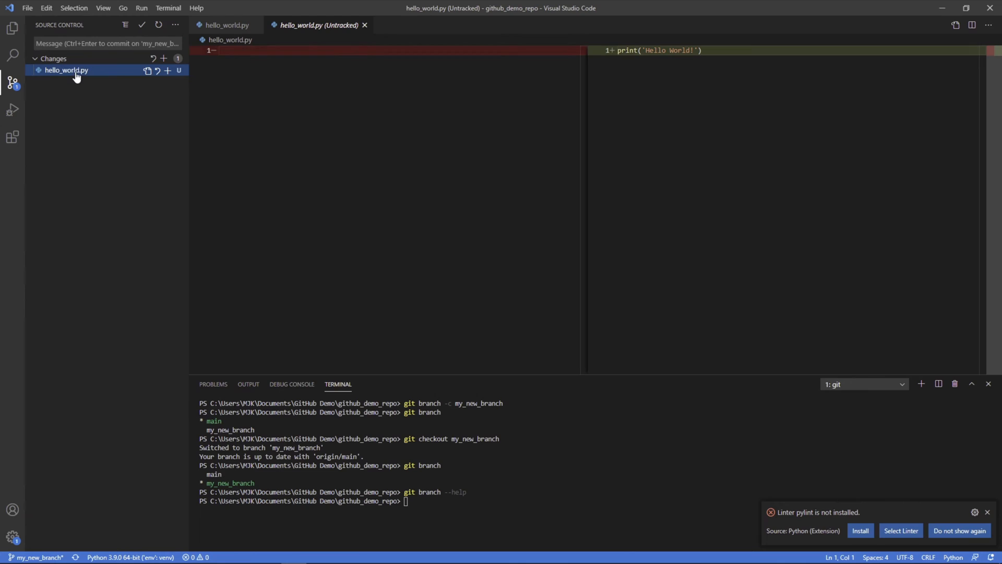
mouse_move(492, 47)
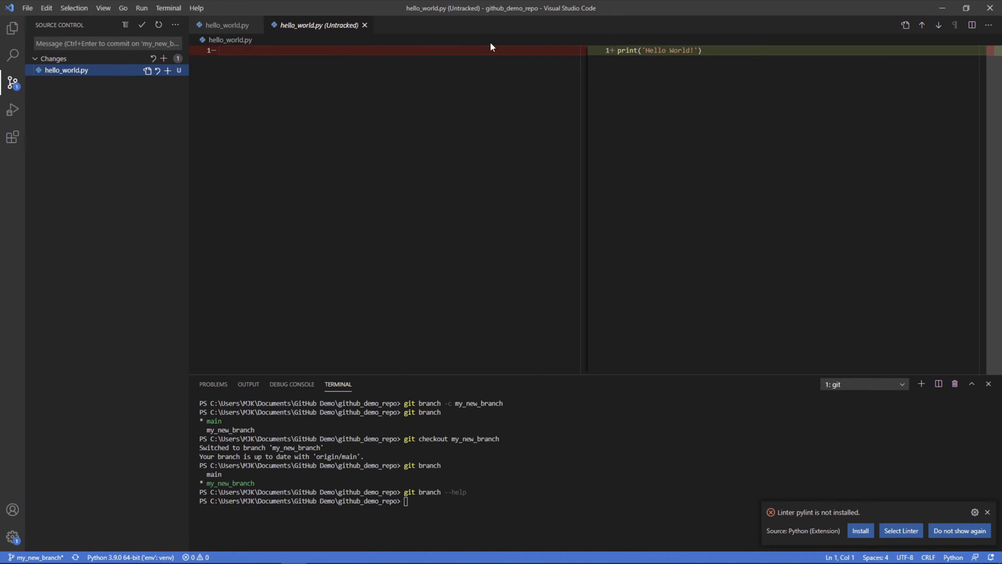
click(12, 29)
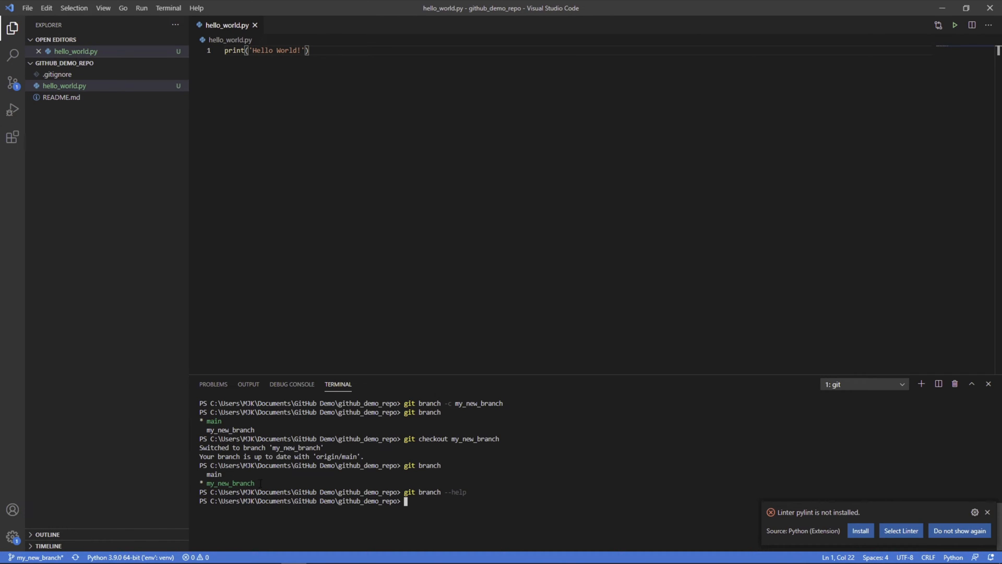
Stage hello_world.py with git add in the terminal.
double_click(231, 482)
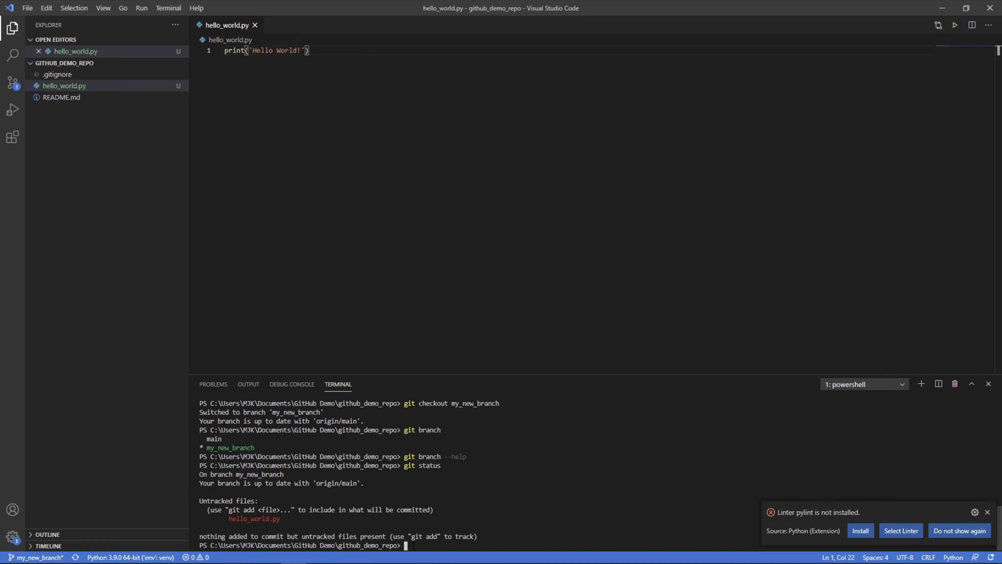
text(git add)
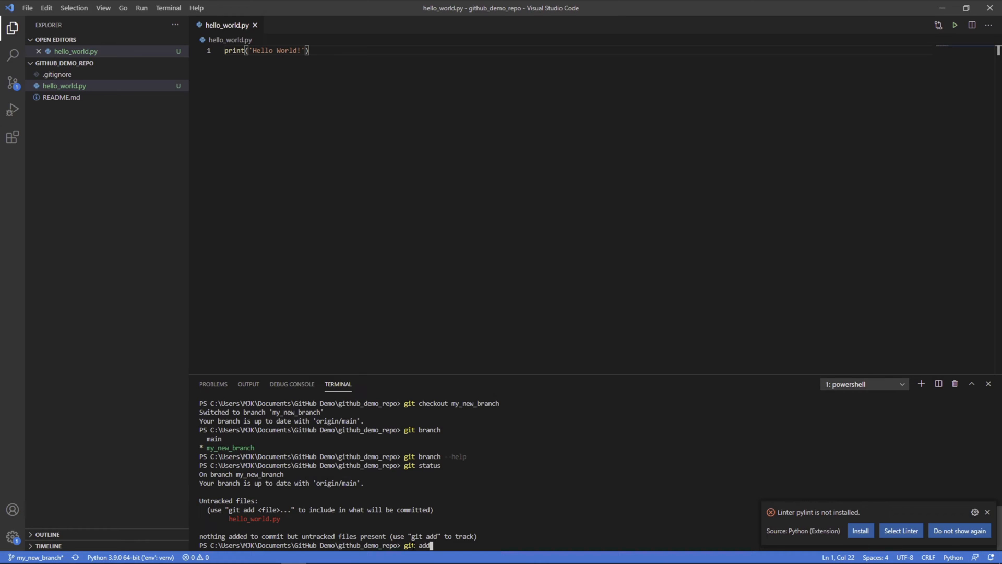
text(h)
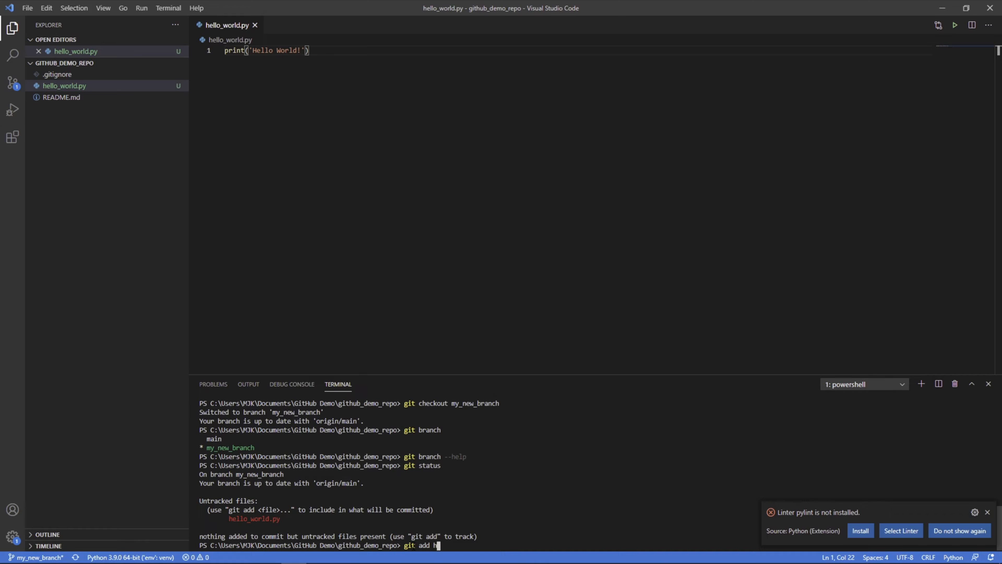
text(ello_world.py)
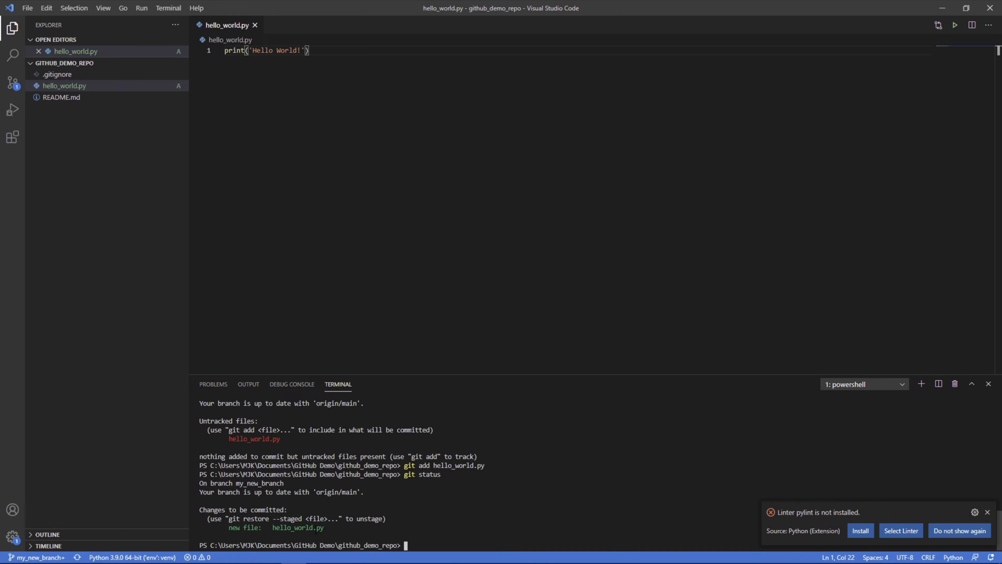
Start typing git commit at the terminal prompt.
text(git)
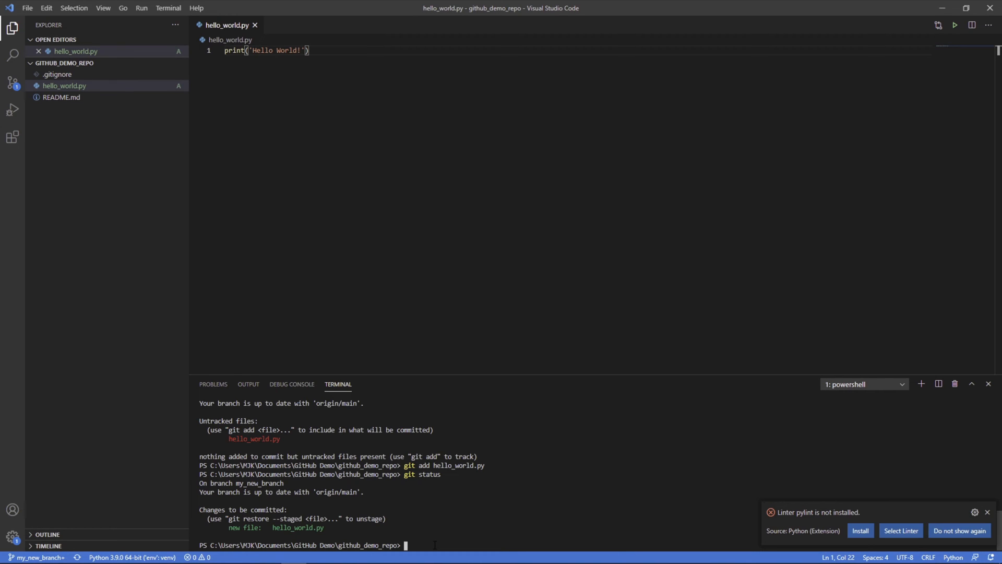
text(git commit)
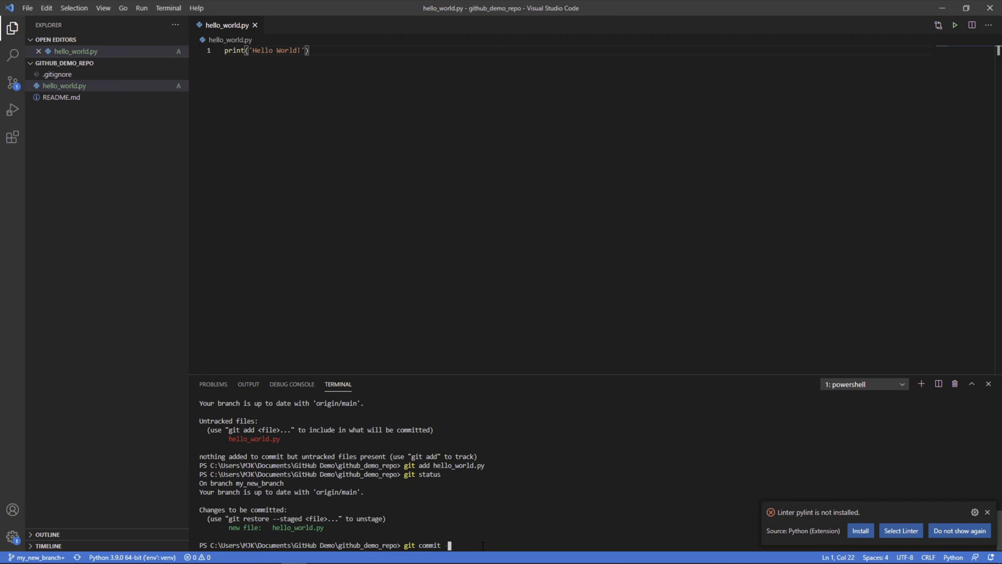
Commit with the message 'adding hello world file', then run git branch.
text(-)
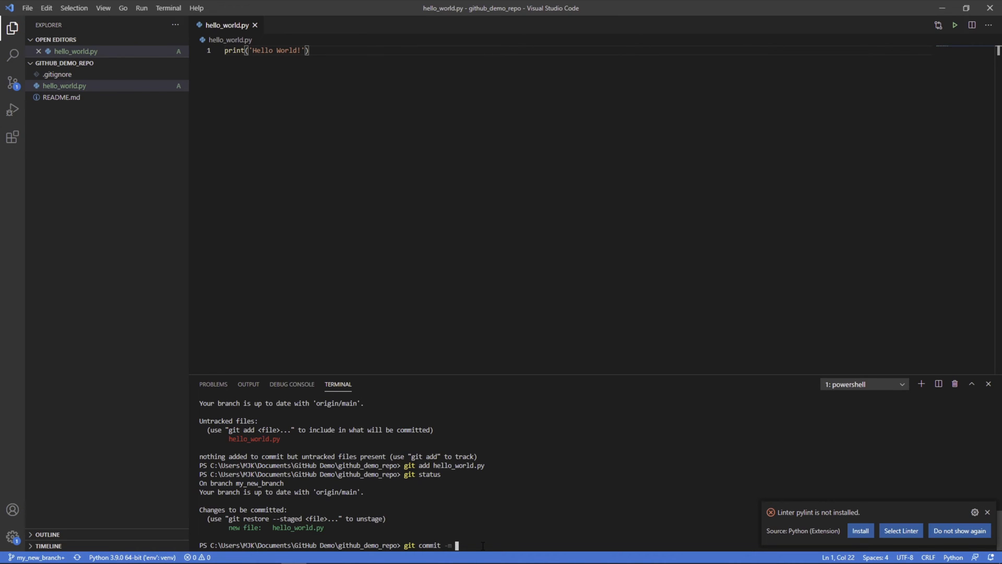
text(adding hello world file)
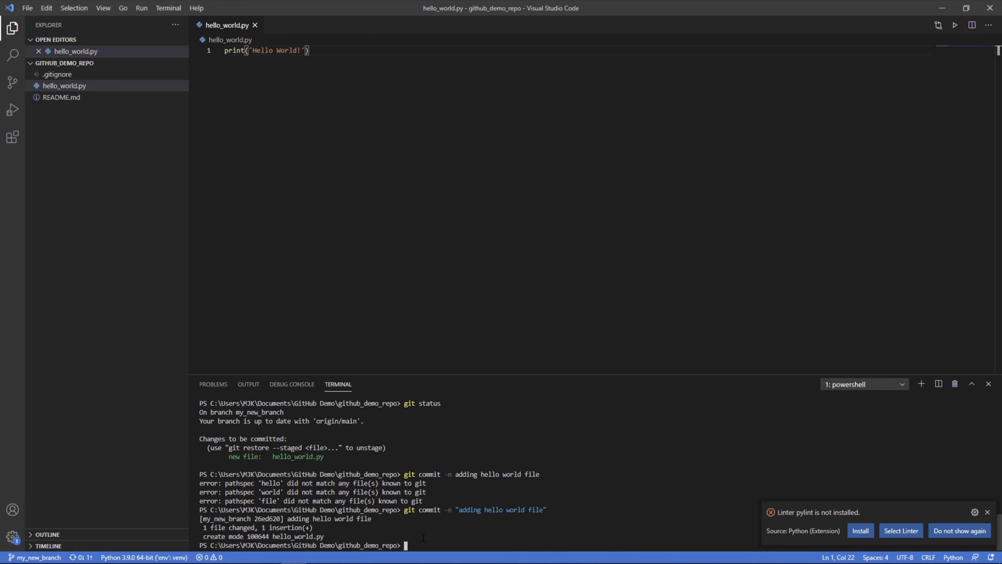
text(git branch)
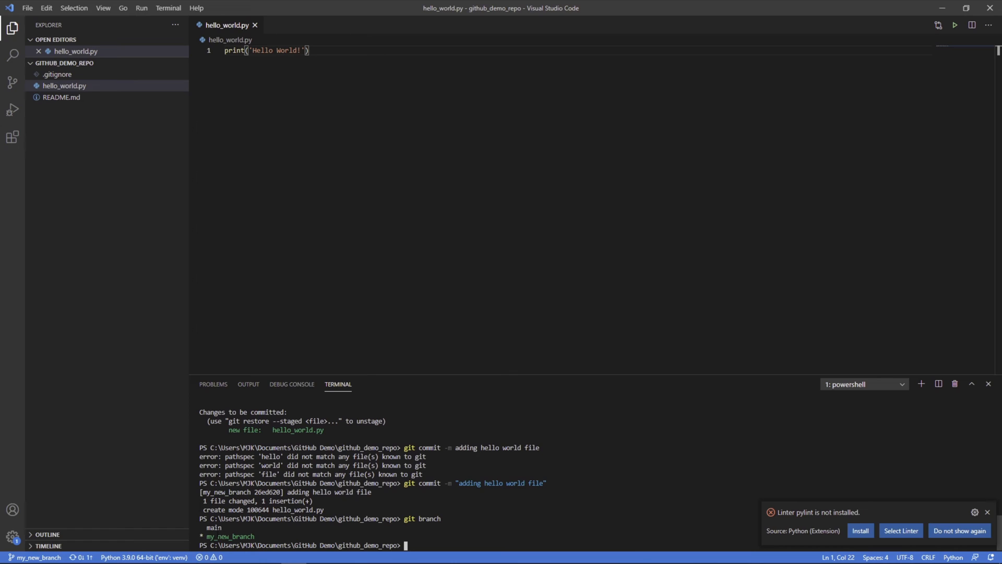
Check out main in the terminal, then switch back to my_new_branch.
double_click(230, 535)
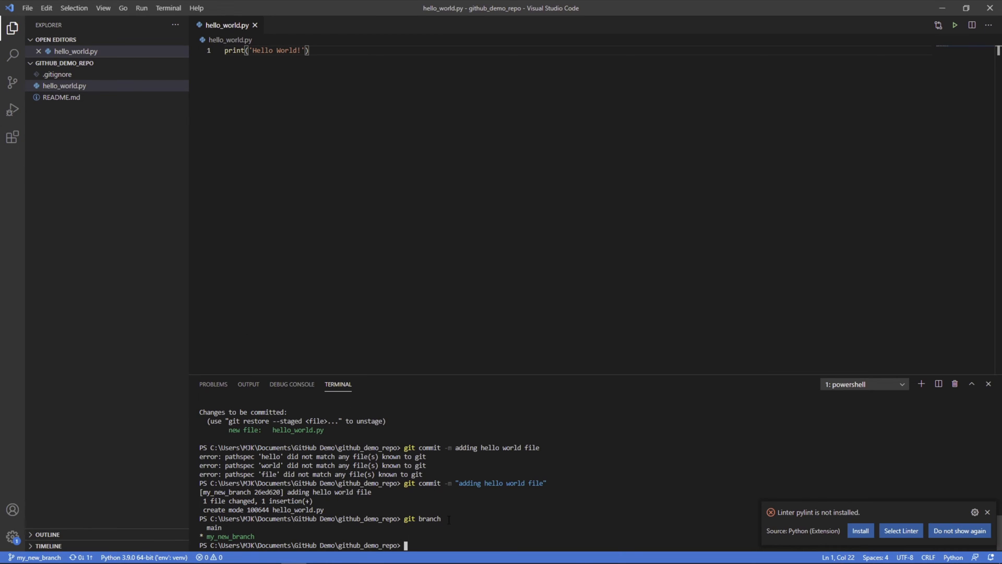
text(git checkout main)
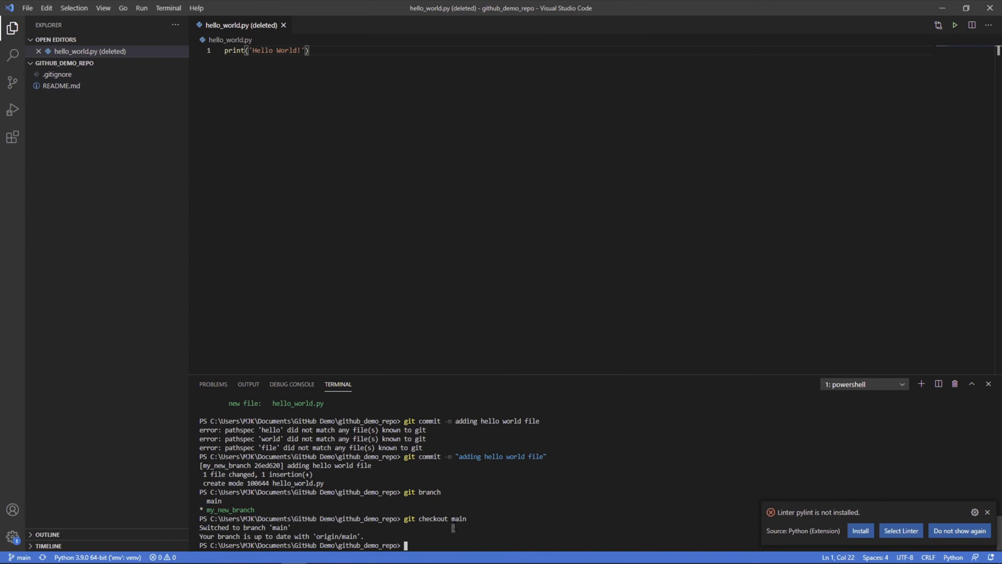
text(git c)
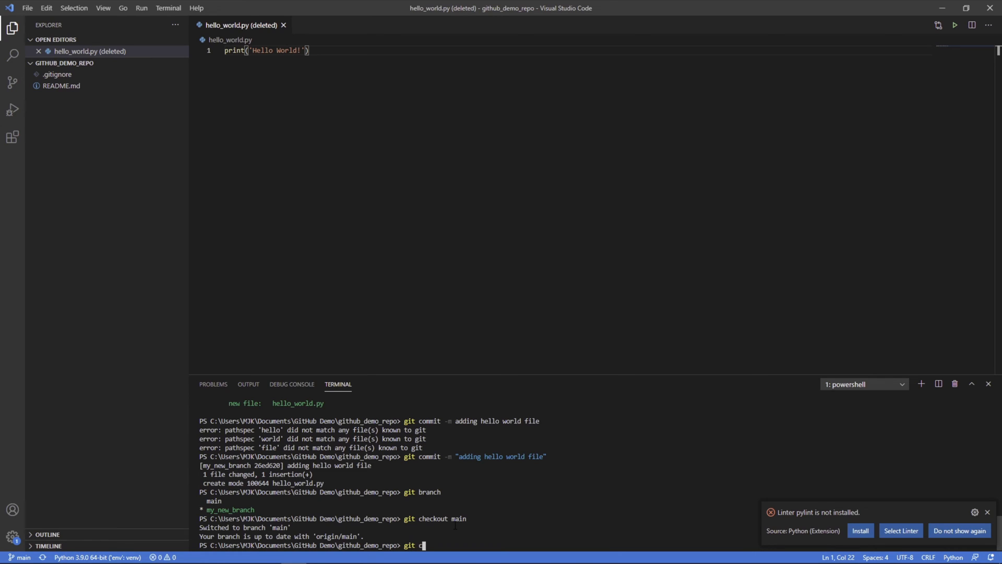
text(heckout my_new_branch)
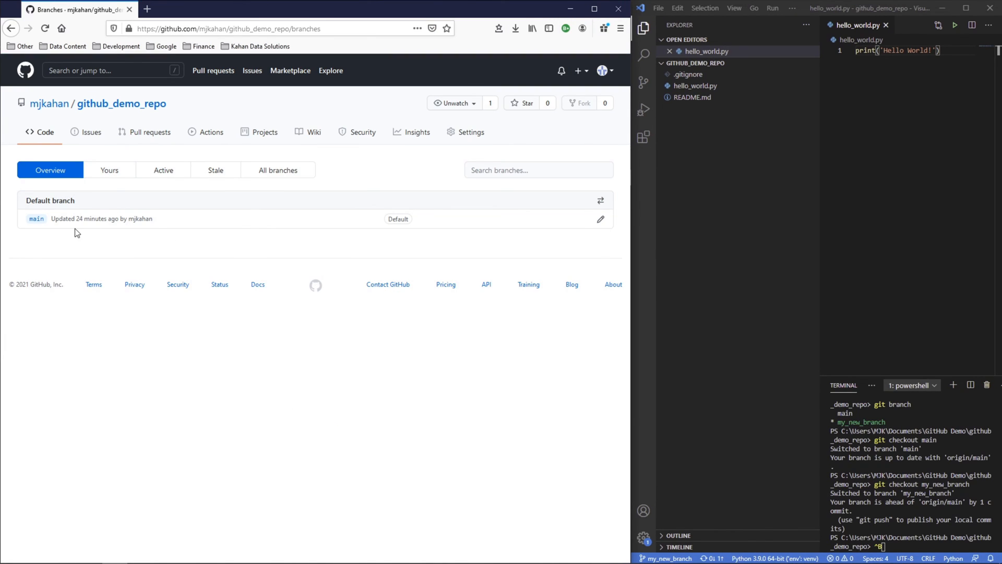
mouse_move(286, 158)
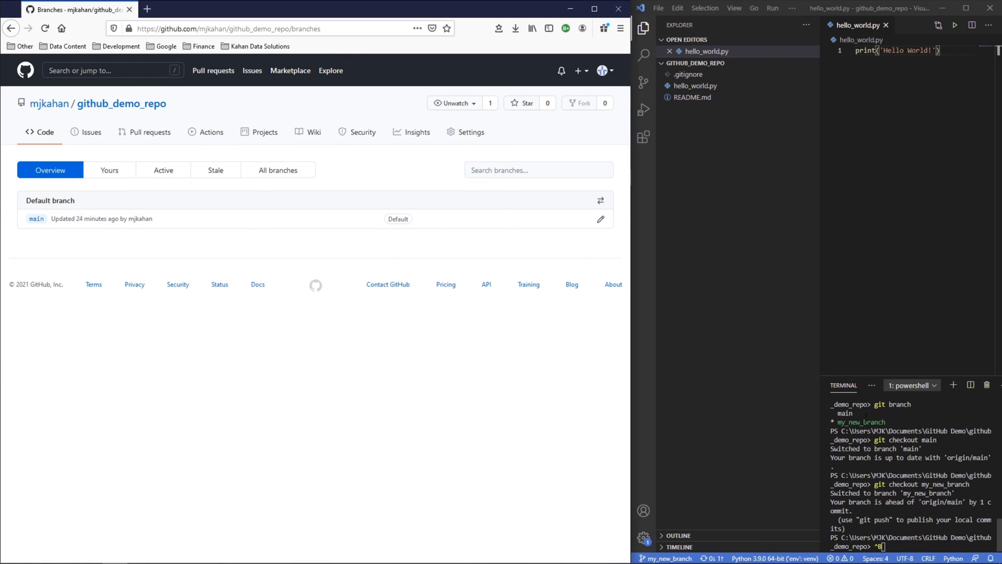
mouse_move(827, 318)
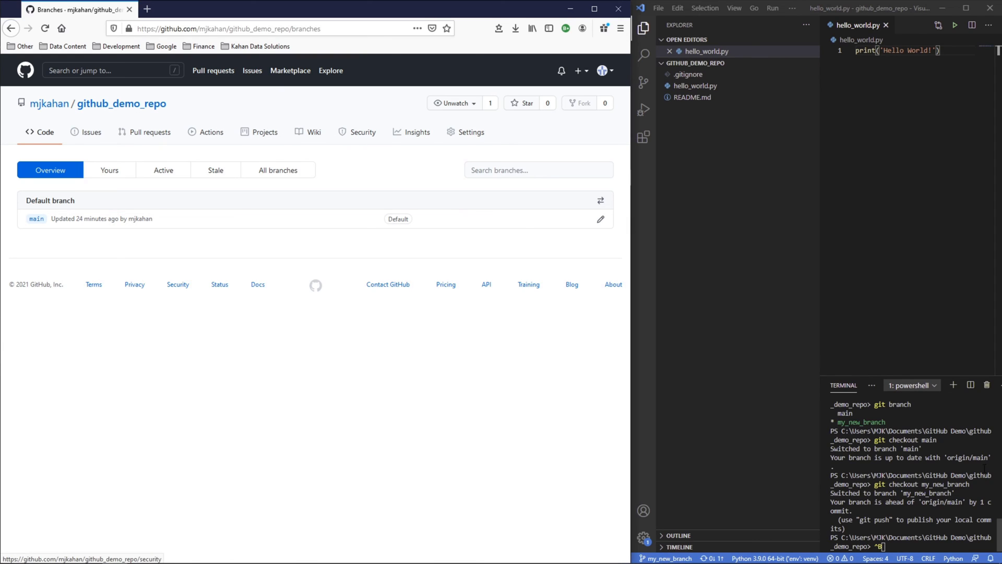
mouse_move(725, 23)
text(git)
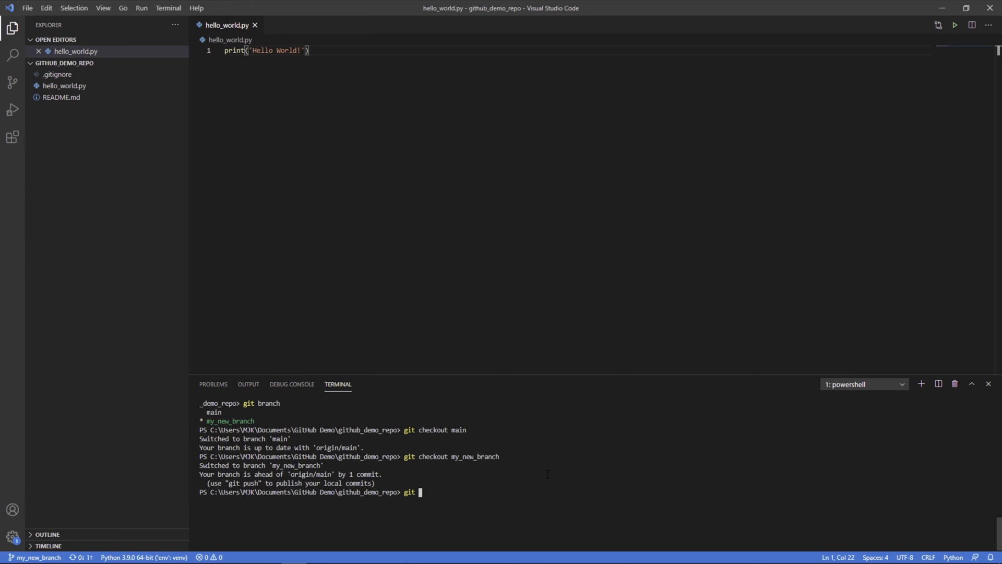
Push my_new_branch to origin with git push, retrying as git push origin HEAD.
text(push)
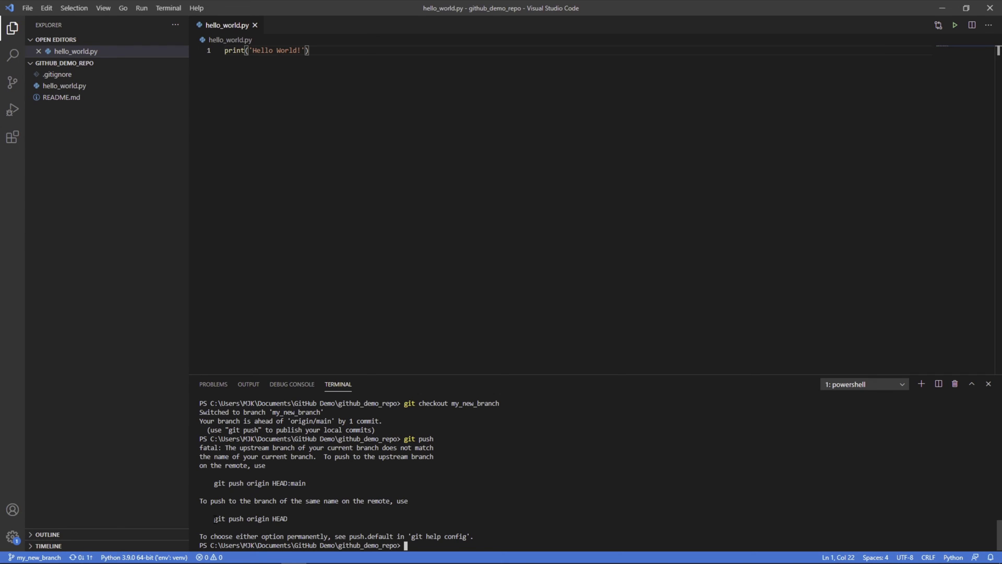
double_click(266, 518)
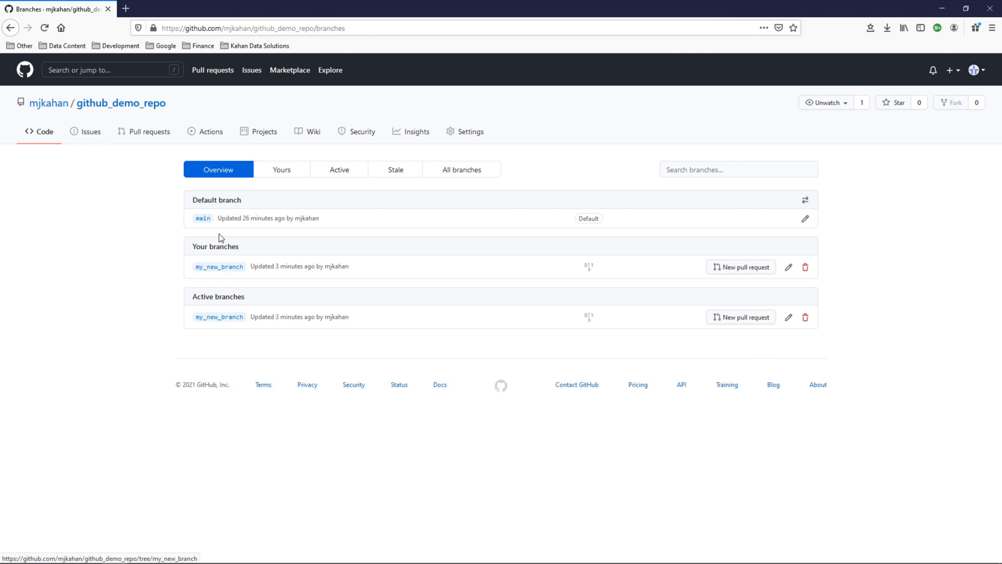
mouse_move(220, 267)
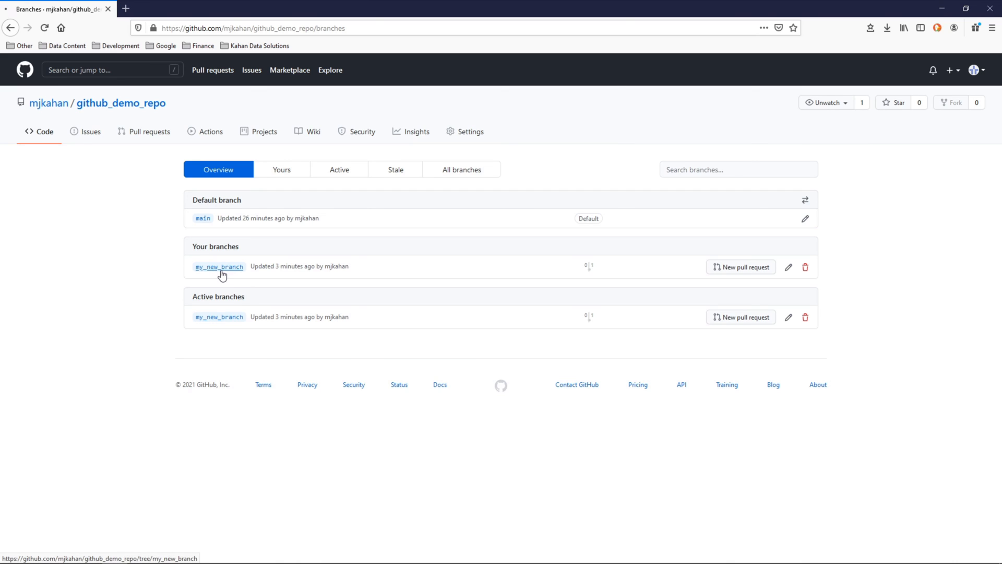
Open my_new_branch to see hello_world.py, then return to the repository Code page.
click(219, 267)
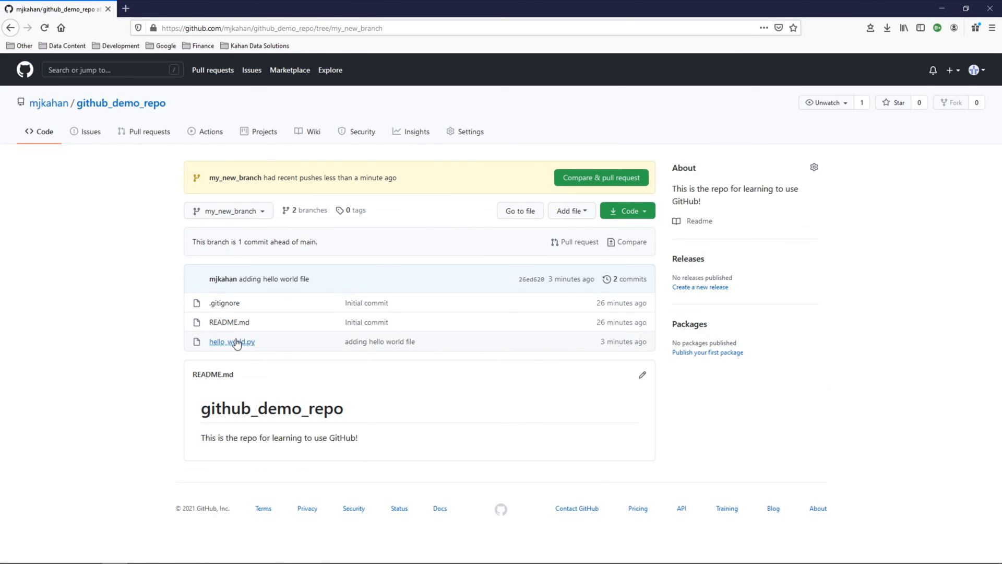
mouse_move(231, 345)
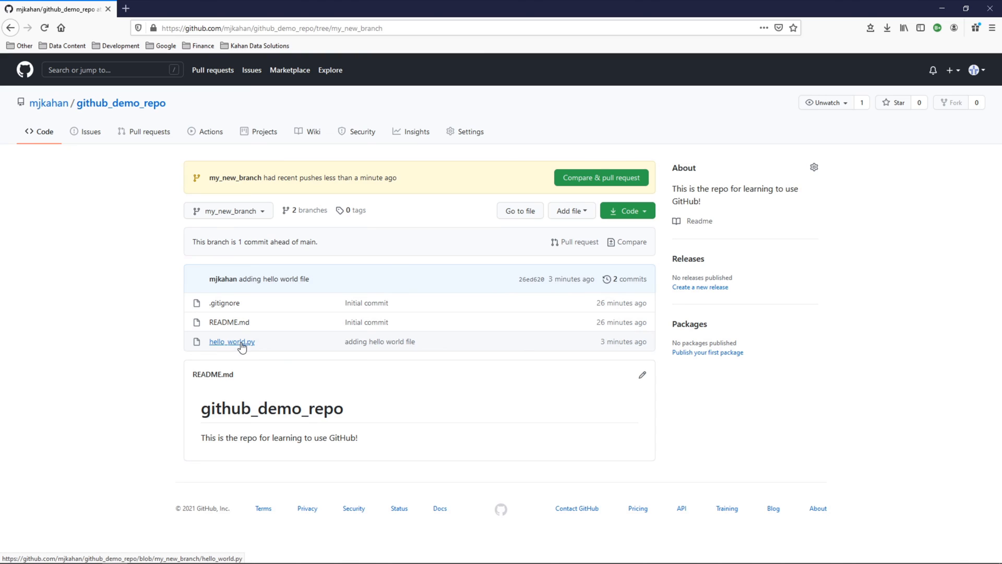
click(149, 131)
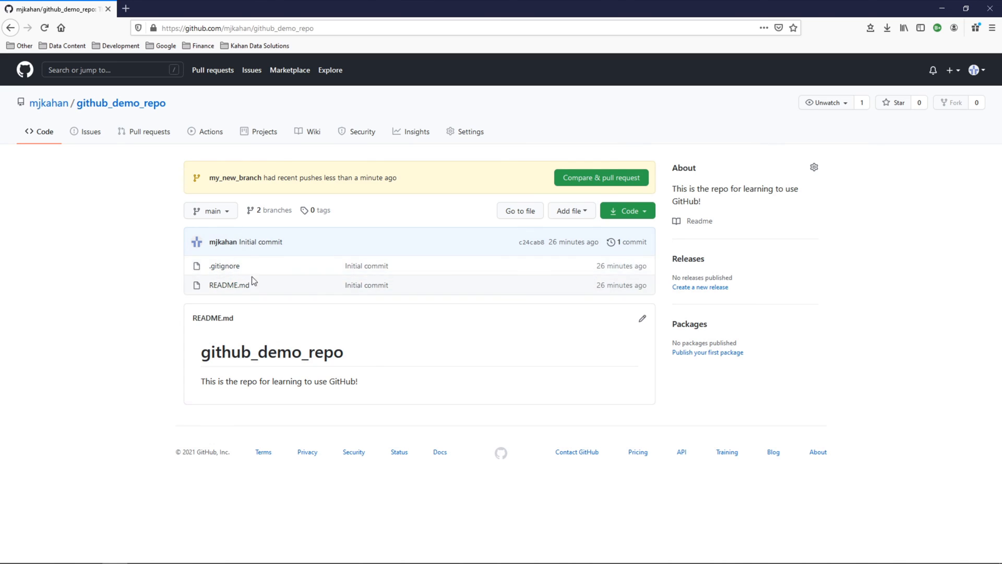
click(210, 211)
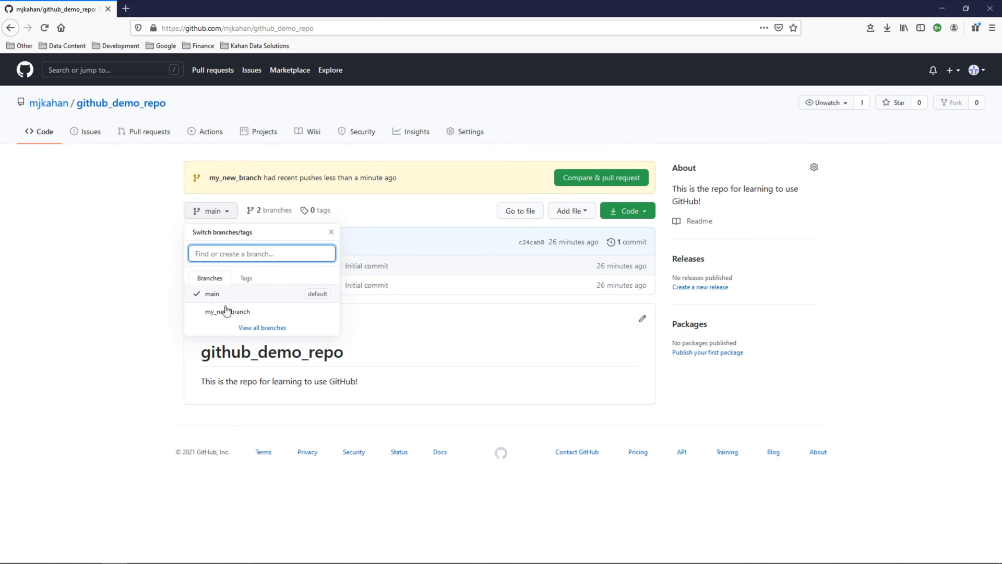
click(226, 311)
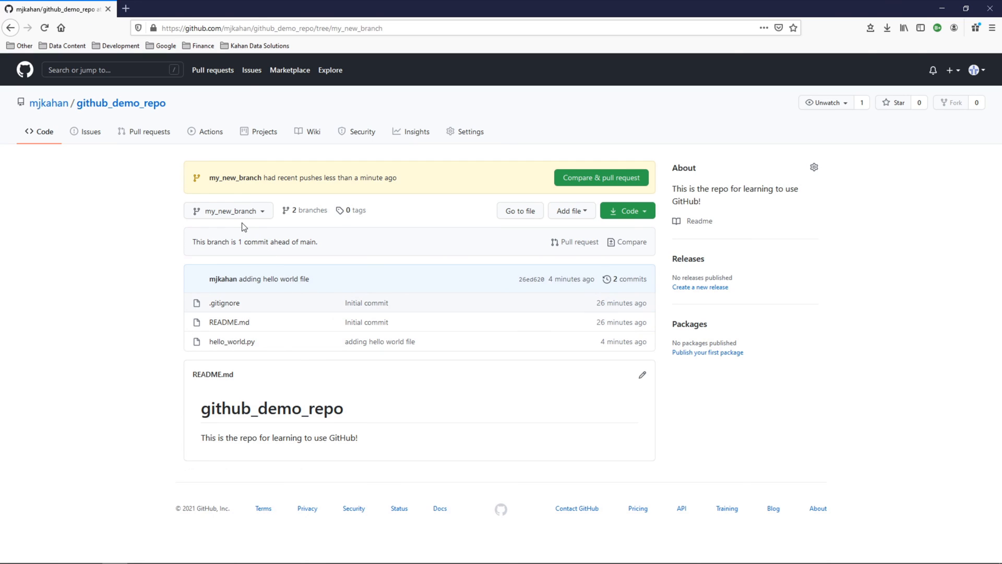
mouse_move(229, 210)
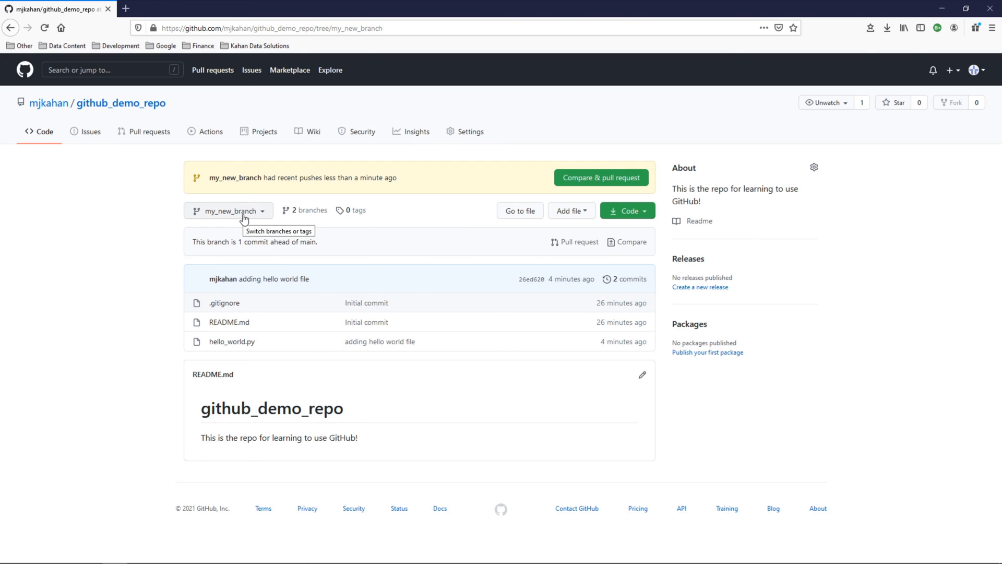
click(228, 210)
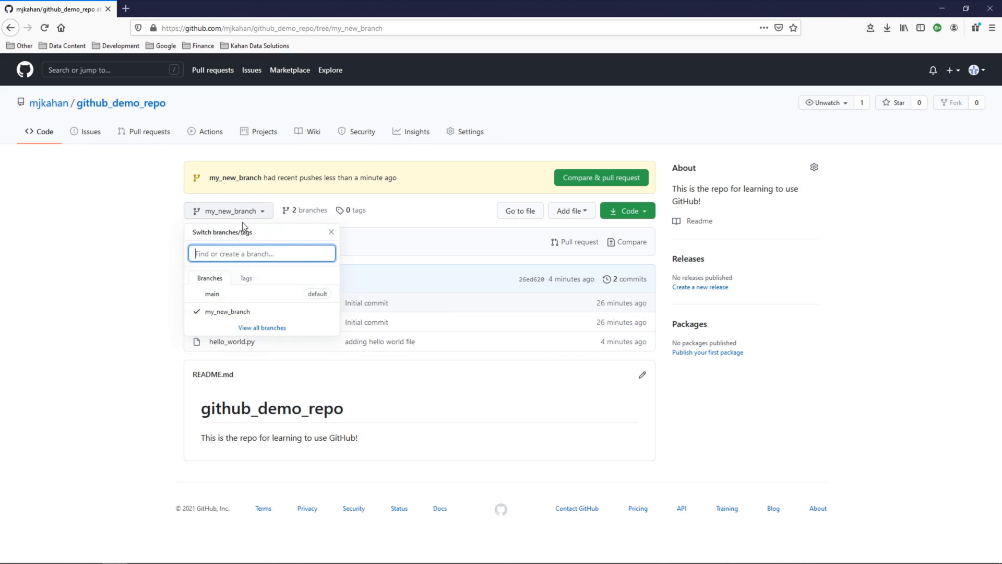
click(211, 294)
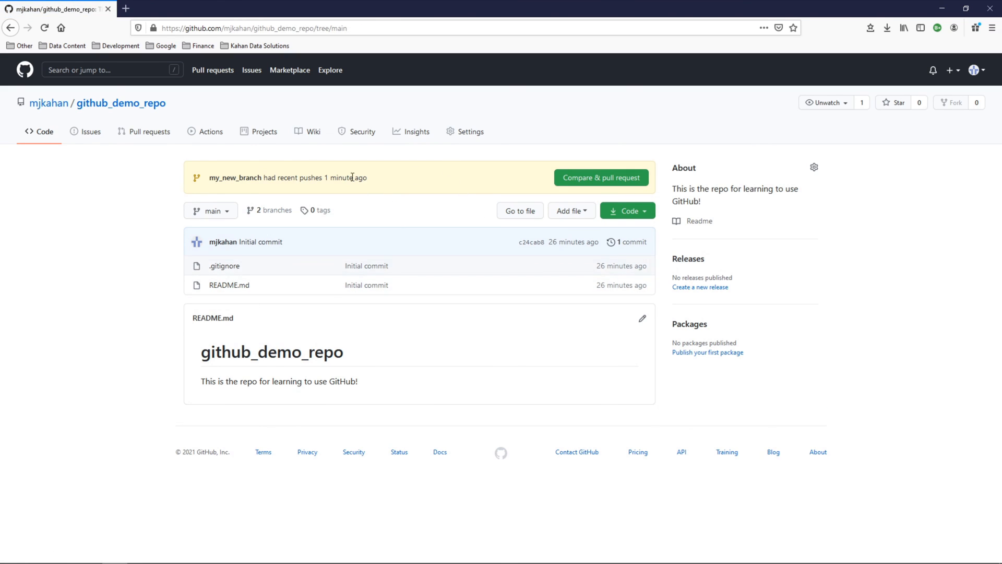
Start a pull request for my_new_branch from the recent-pushes banner.
click(600, 177)
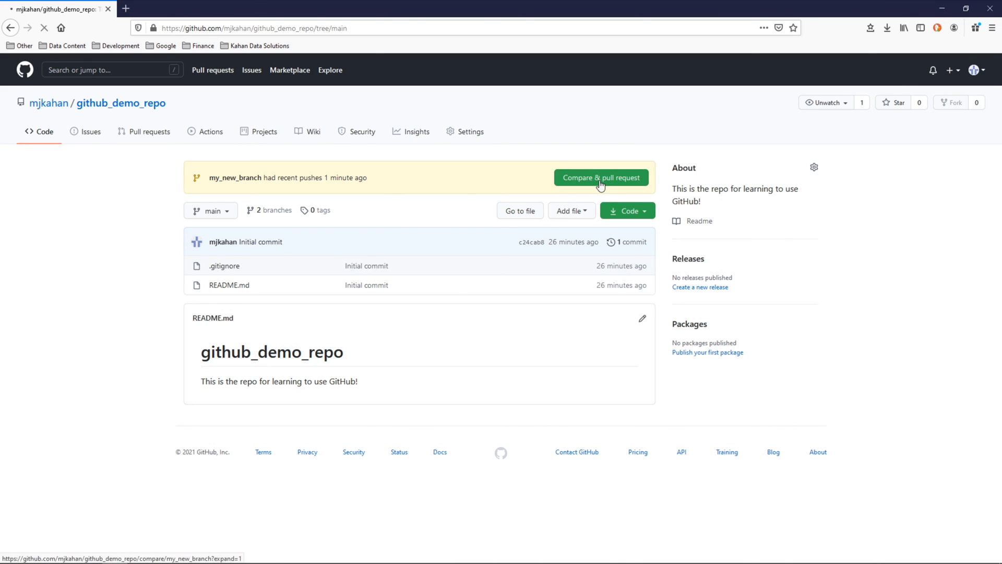
click(600, 177)
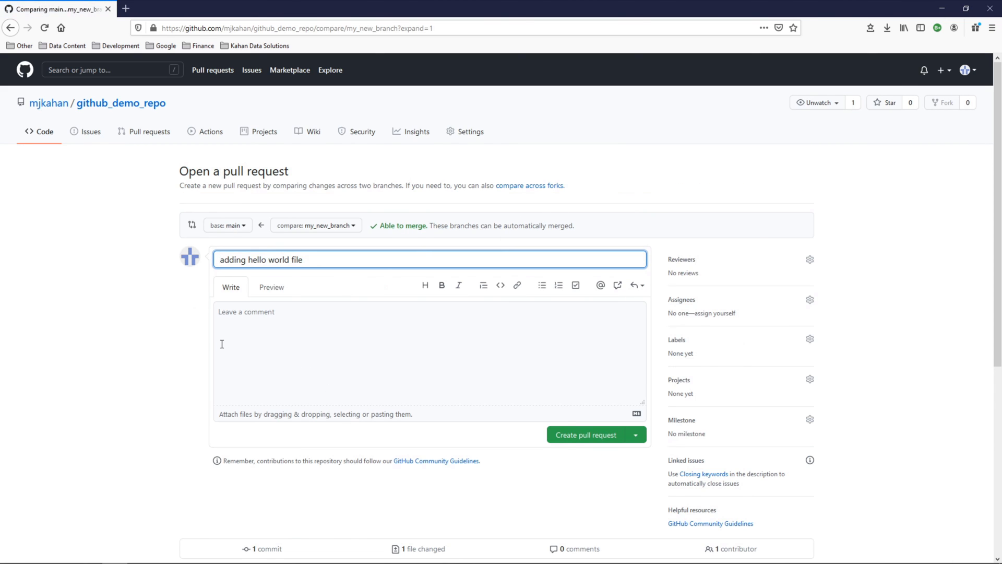